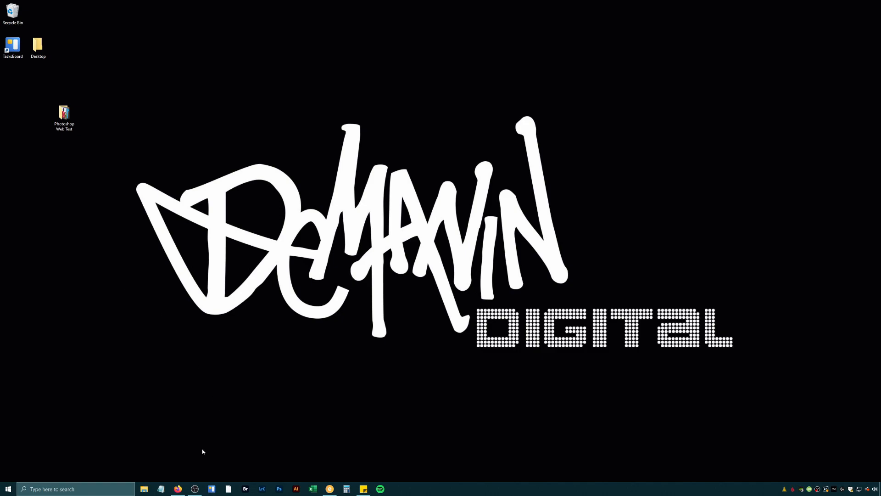
{"action": "mouse_move", "coordinate": [194, 449]}
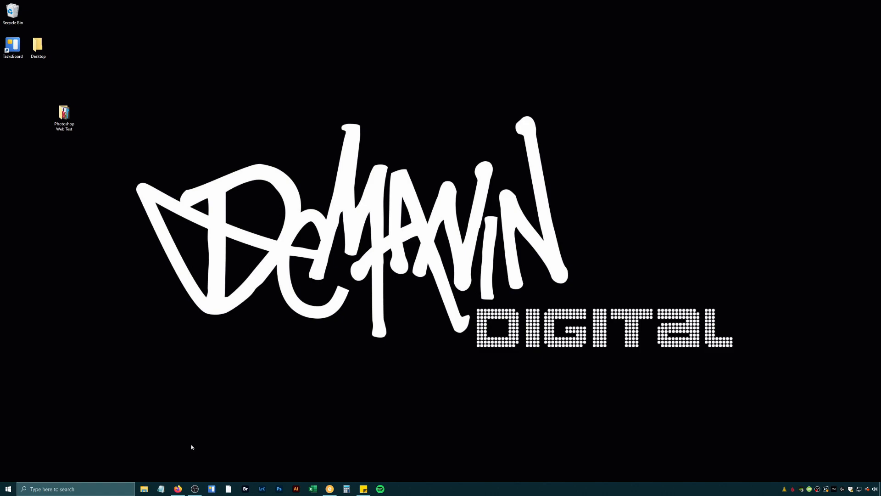
{"action": "mouse_move", "coordinate": [185, 451]}
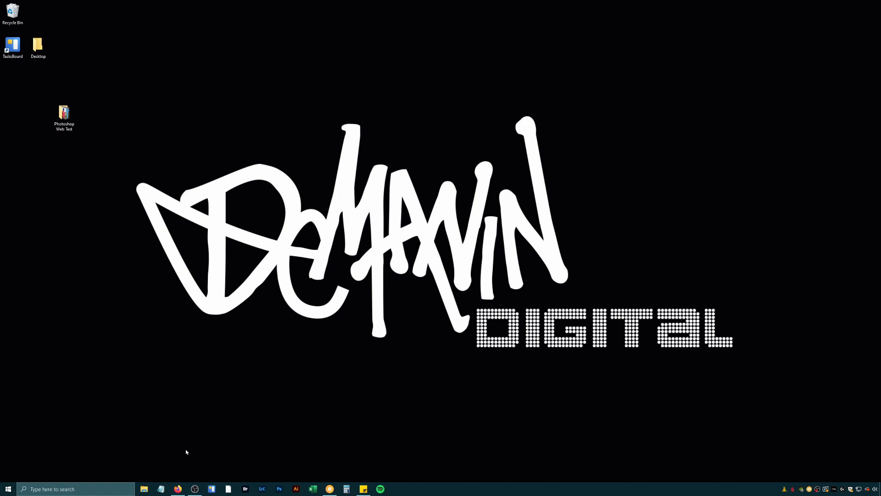
{"action": "mouse_move", "coordinate": [184, 450]}
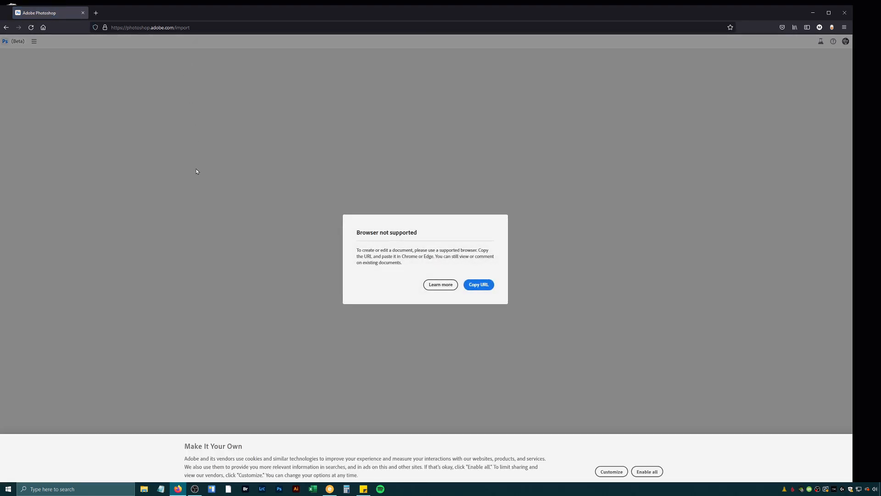
{"action": "mouse_move", "coordinate": [221, 212]}
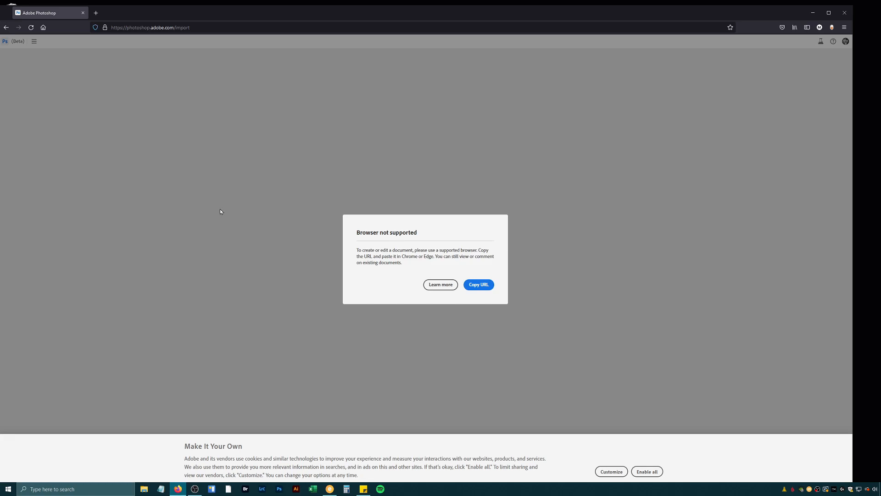
{"action": "mouse_move", "coordinate": [381, 287]}
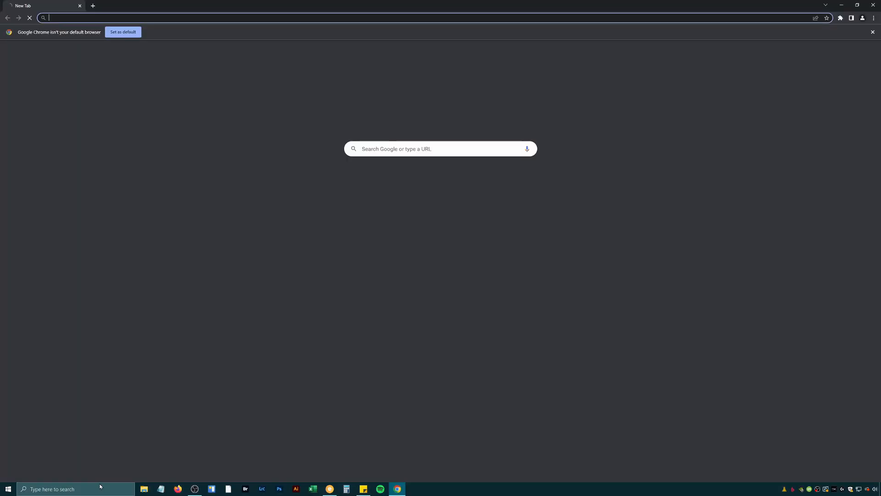
Load photoshop.adobe.com/import in Chrome and restore the window size
{"action": "type", "text": "https://photoshop.adobe.com/import"}
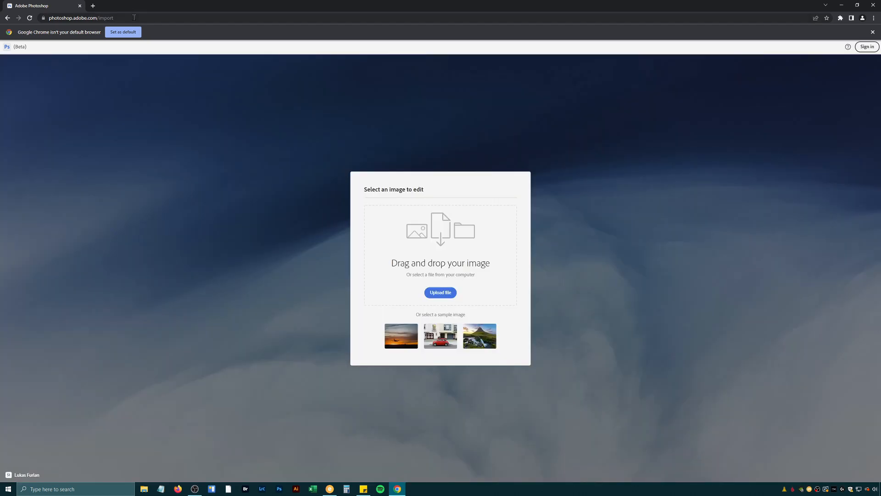
{"action": "left_click", "coordinate": [81, 18]}
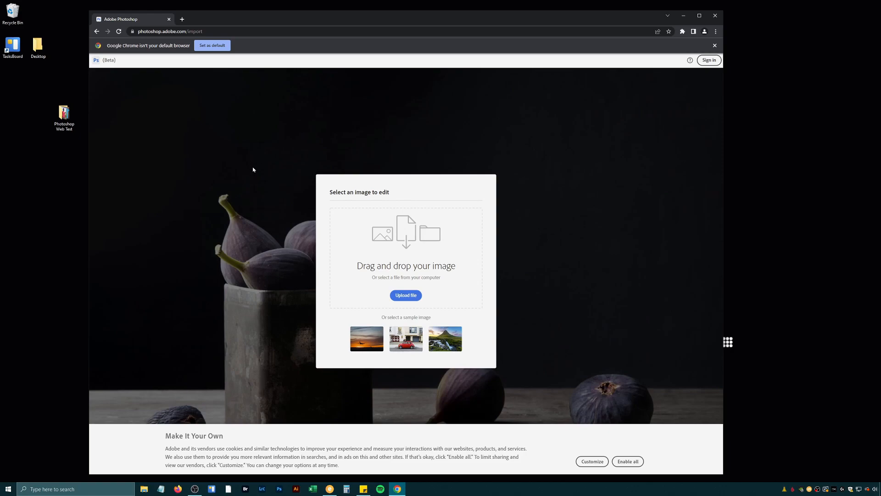
{"action": "left_click", "coordinate": [63, 114]}
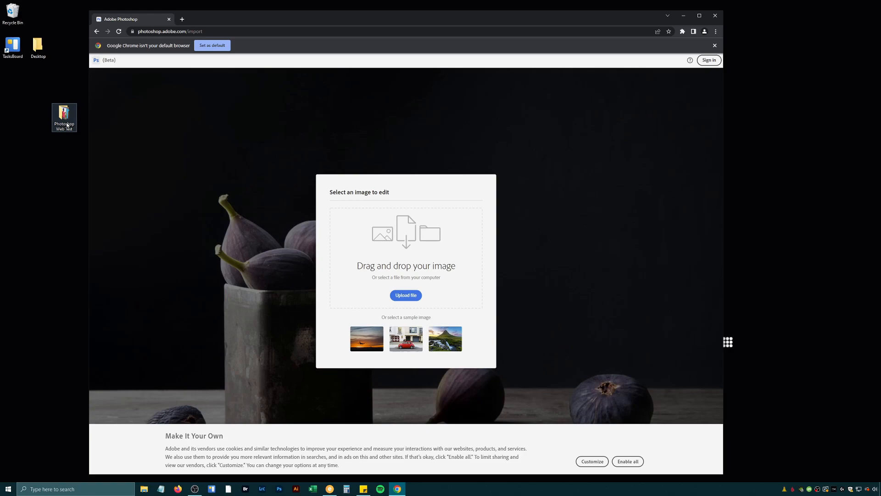
Bring in the NYC_2022-357 photo and browse the welcome notes' collaboration and limited-editing sections
{"action": "left_click", "coordinate": [405, 295]}
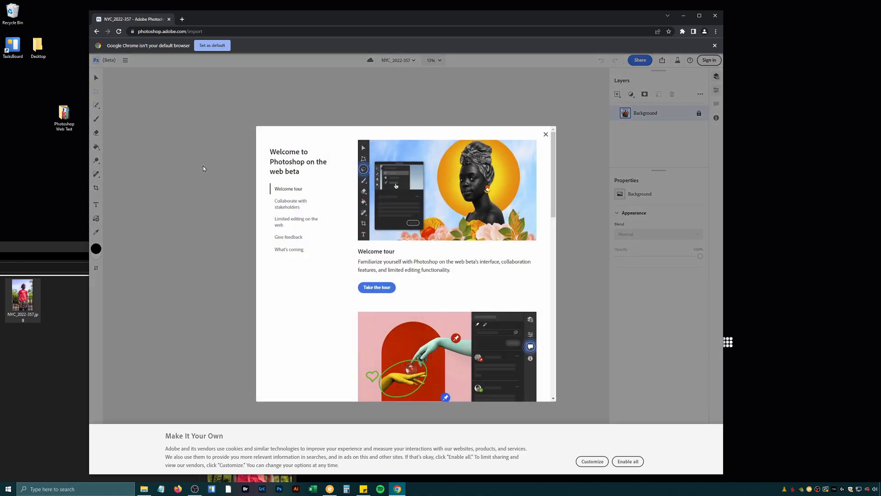
{"action": "mouse_move", "coordinate": [285, 135]}
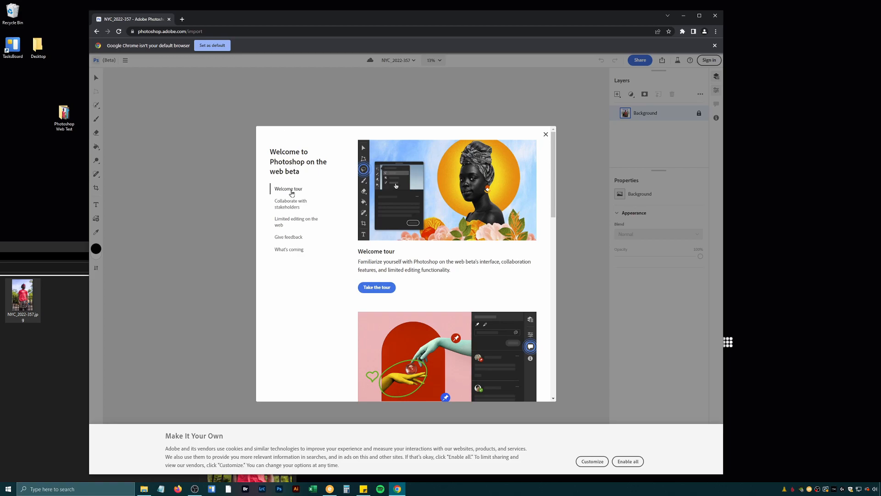
{"action": "left_click", "coordinate": [291, 203]}
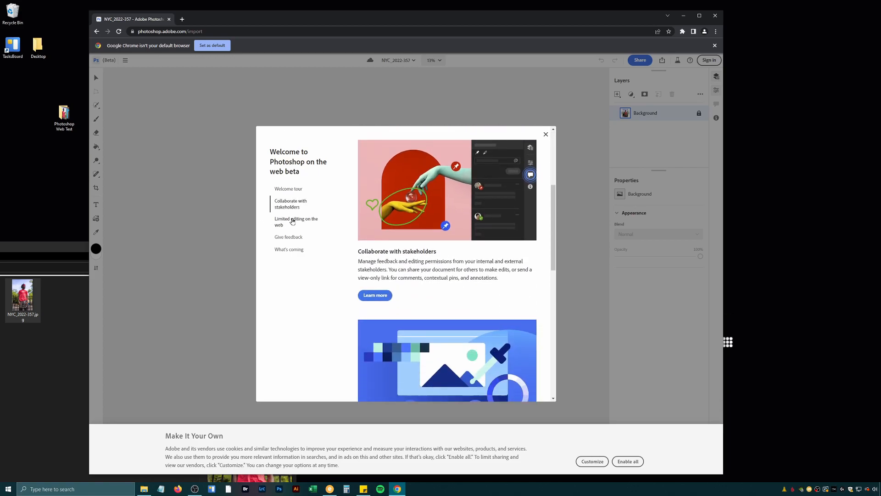
{"action": "left_click", "coordinate": [296, 221]}
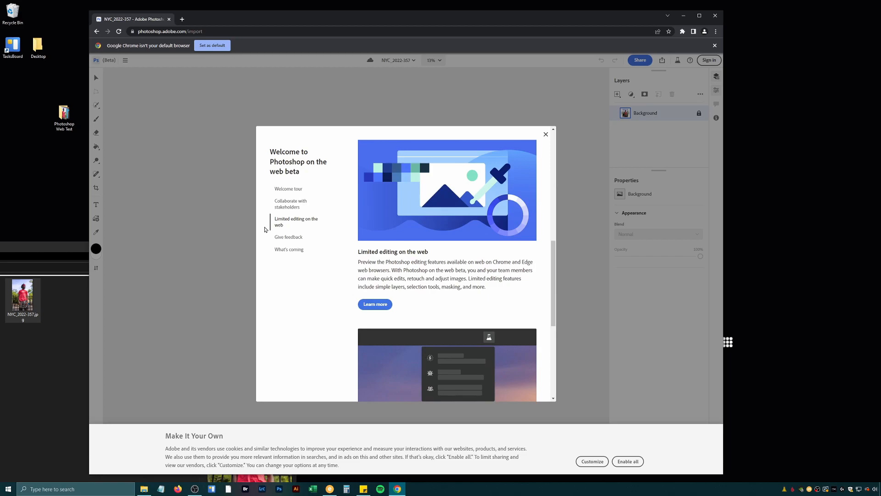
{"action": "mouse_move", "coordinate": [266, 229]}
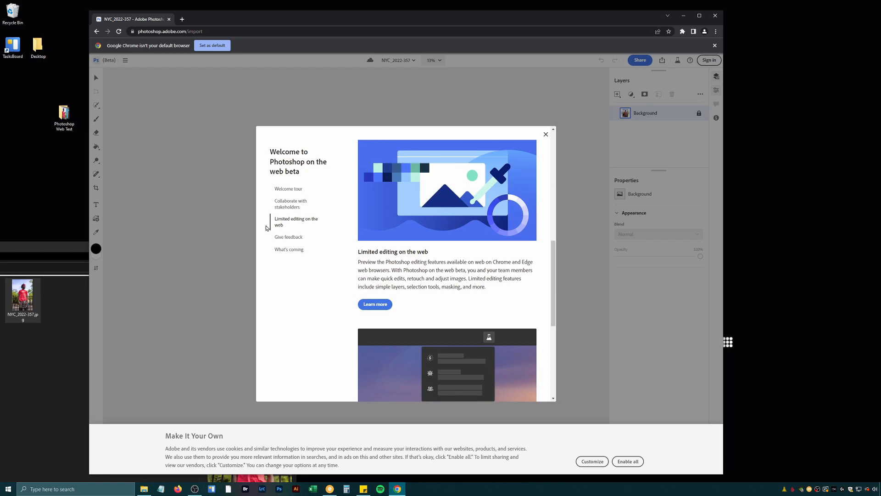
{"action": "mouse_move", "coordinate": [273, 225]}
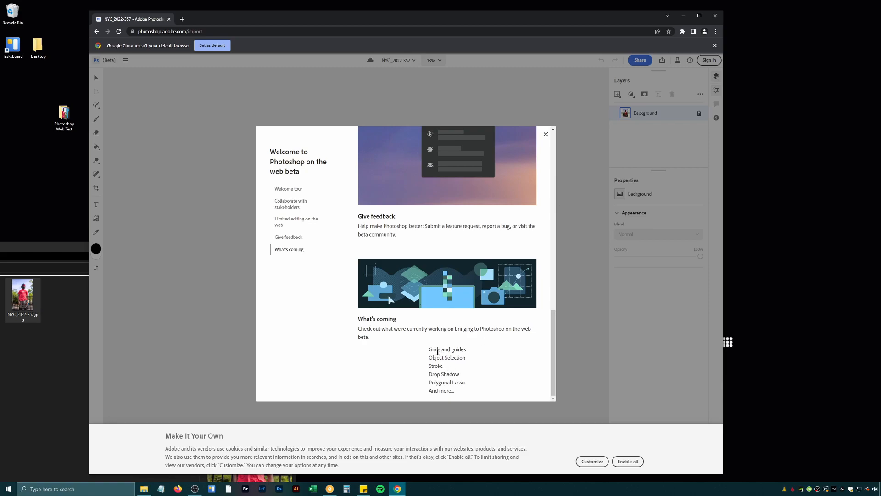
{"action": "mouse_move", "coordinate": [494, 325]}
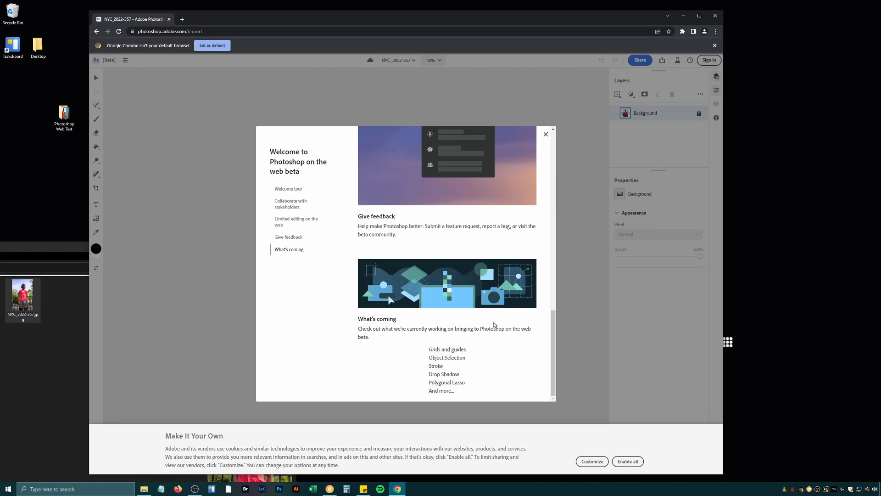
{"action": "mouse_move", "coordinate": [544, 135]}
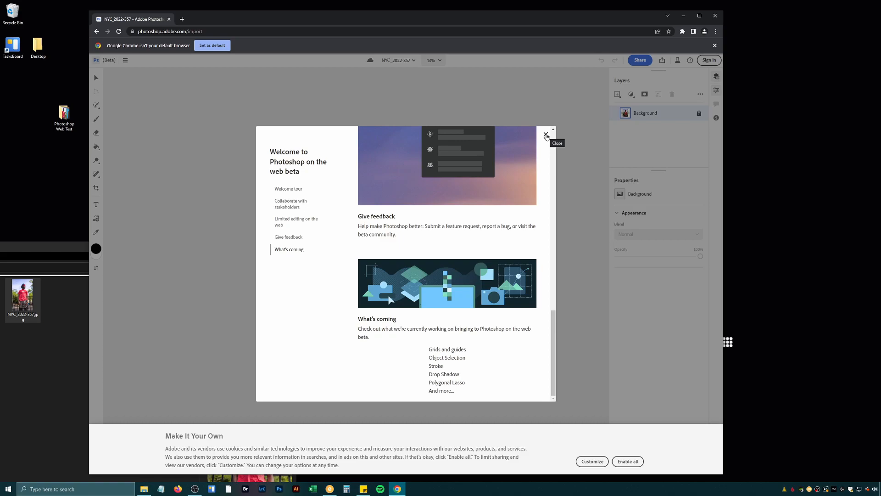
Dismiss the welcome notes and accept all cookies on the banner
{"action": "left_click", "coordinate": [545, 136]}
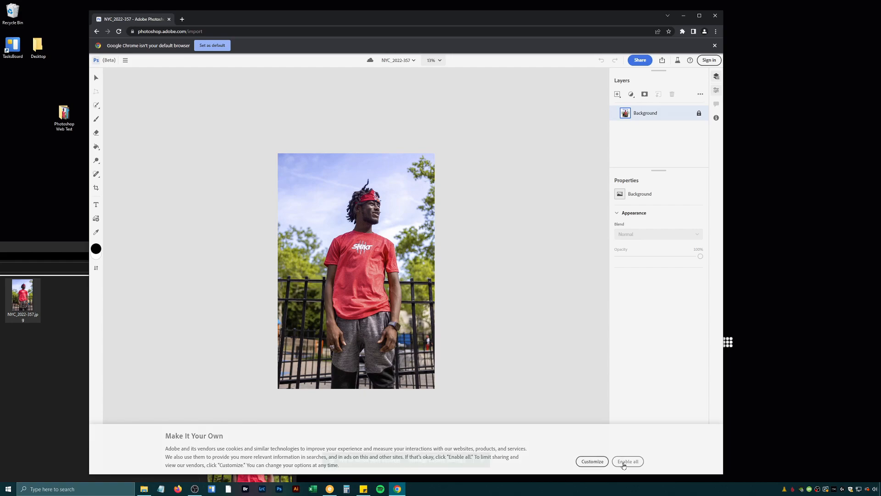
{"action": "left_click", "coordinate": [627, 461]}
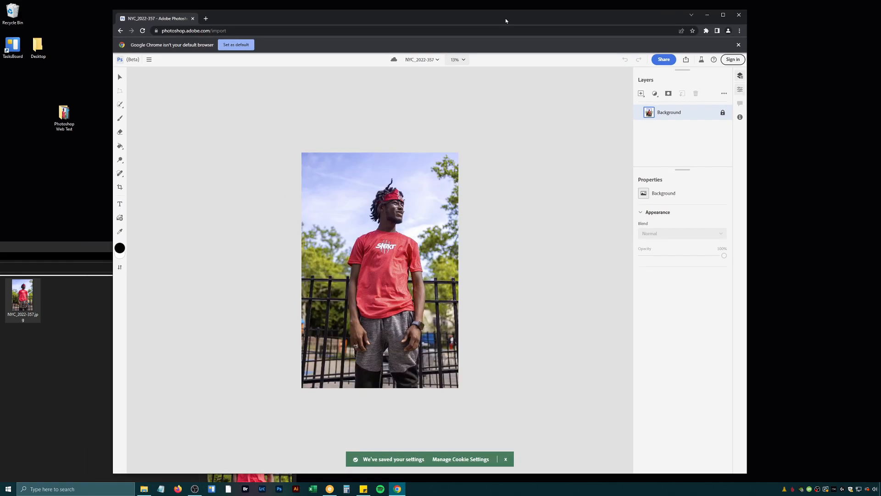
{"action": "mouse_move", "coordinate": [297, 186]}
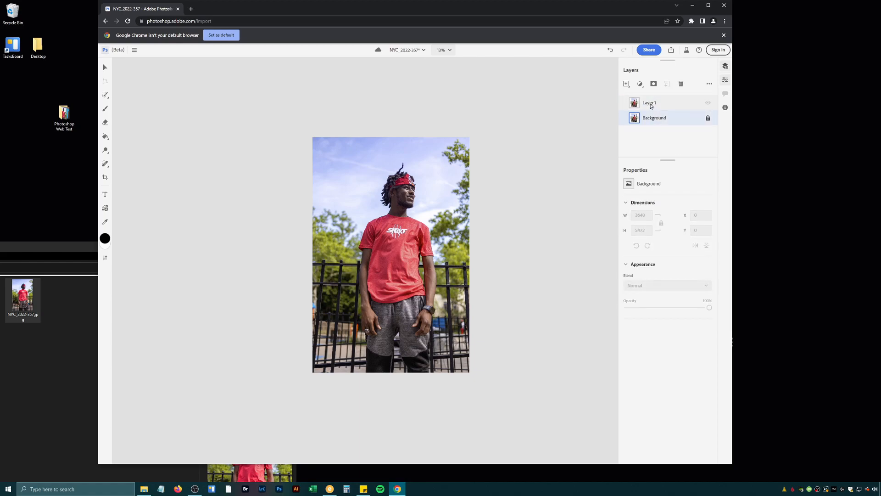
{"action": "left_click", "coordinate": [649, 102]}
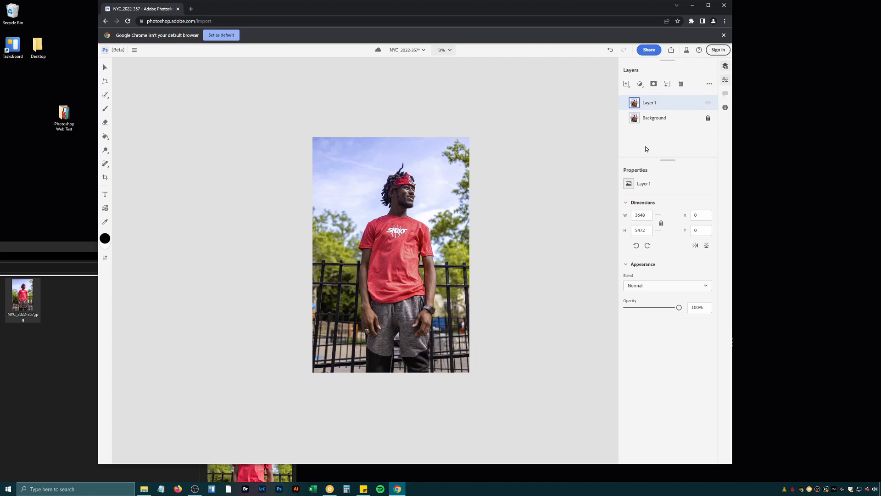
{"action": "mouse_move", "coordinate": [645, 148]}
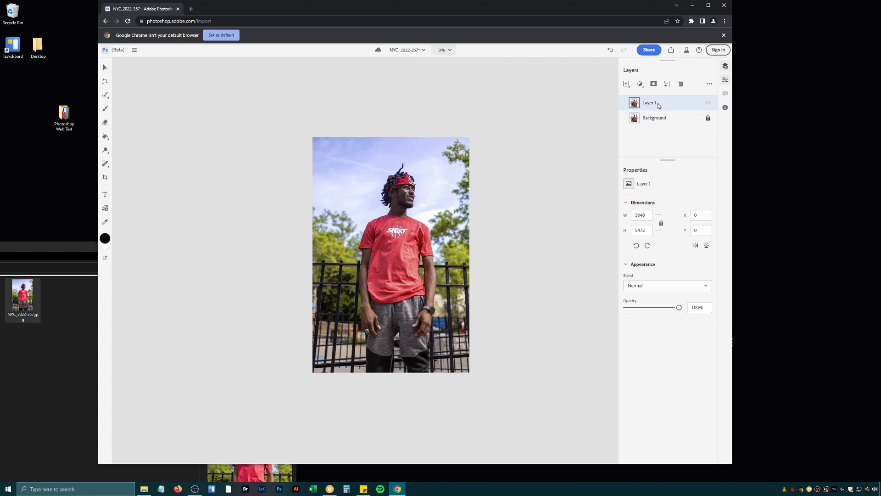
{"action": "mouse_move", "coordinate": [601, 134]}
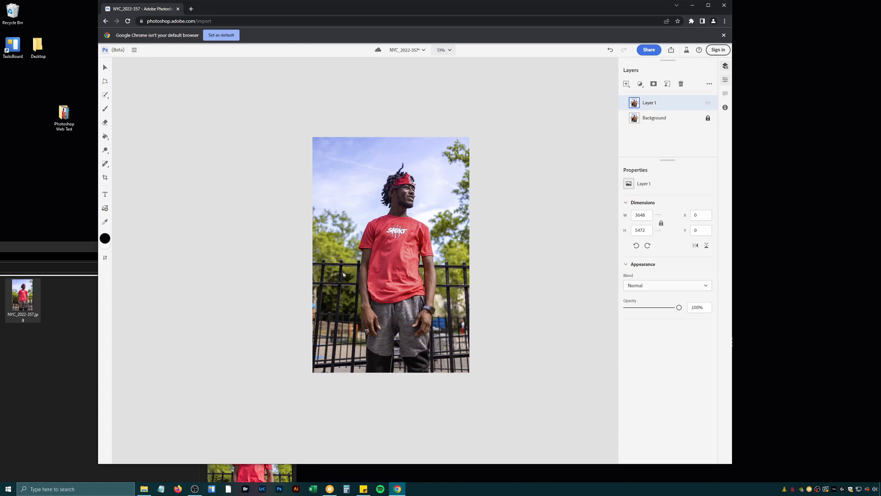
{"action": "mouse_move", "coordinate": [224, 242]}
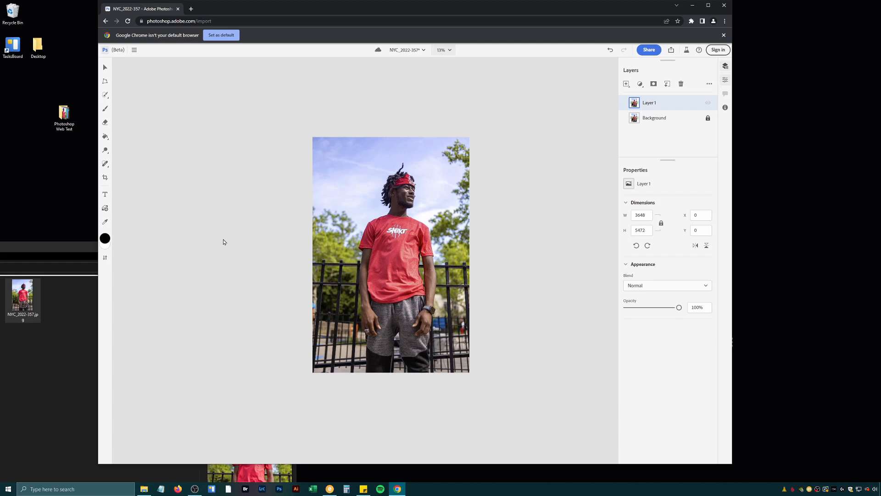
{"action": "mouse_move", "coordinate": [402, 239]}
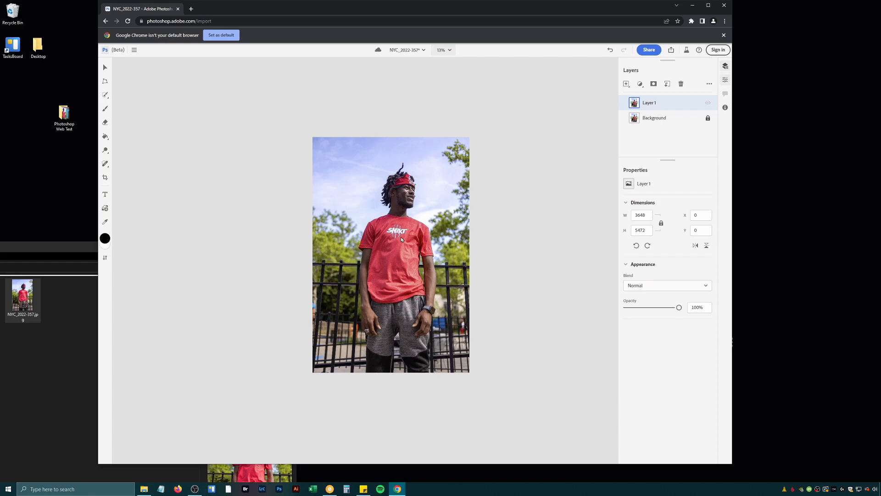
{"action": "mouse_move", "coordinate": [103, 139]}
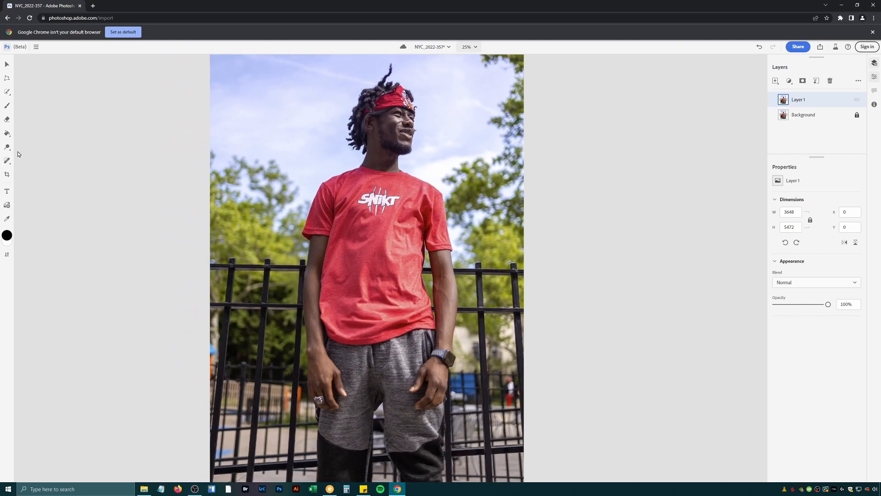
Browse the selection tools flyout and main menu, ending with the content-aware healing brush active
{"action": "left_click", "coordinate": [7, 92]}
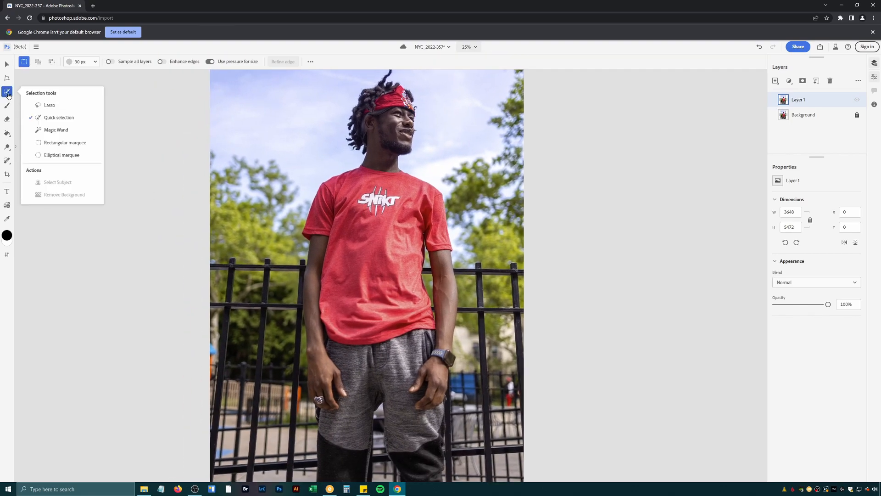
{"action": "left_click", "coordinate": [8, 106]}
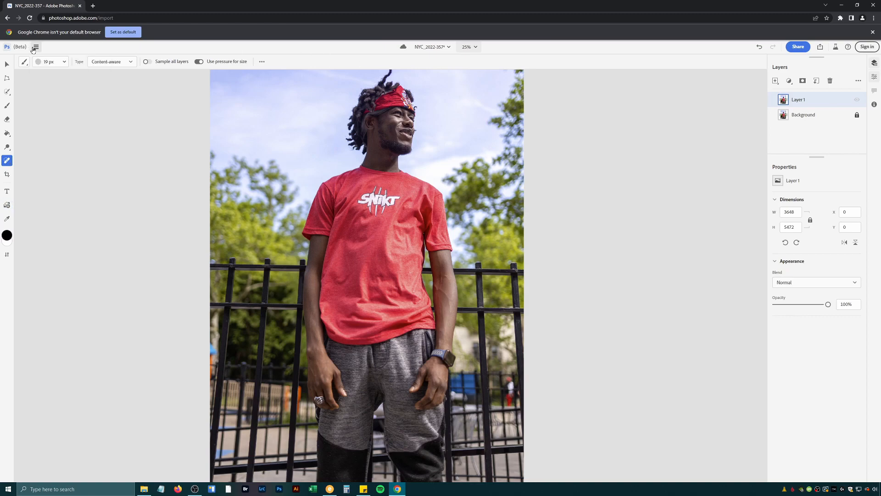
{"action": "left_click", "coordinate": [36, 46]}
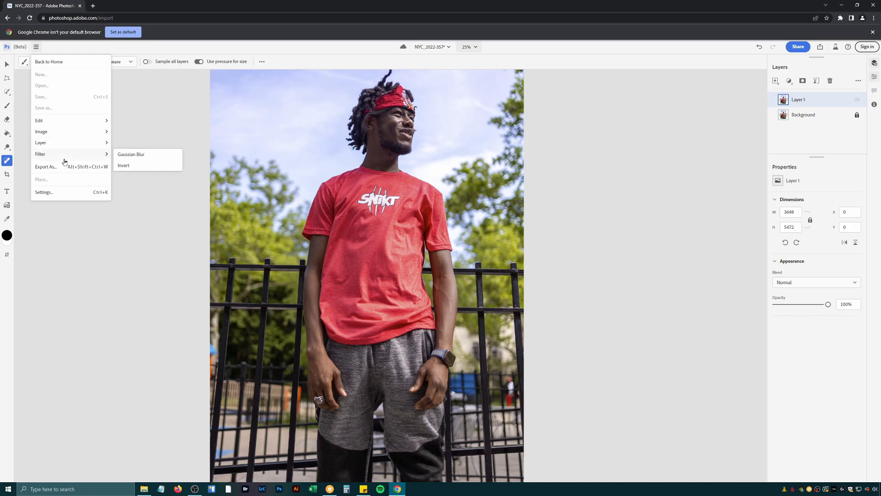
{"action": "mouse_move", "coordinate": [63, 159]}
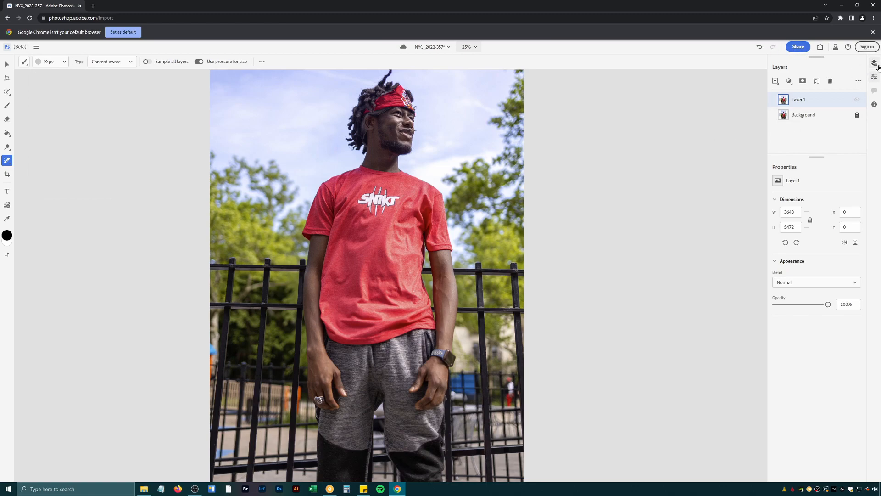
{"action": "left_click", "coordinate": [875, 77]}
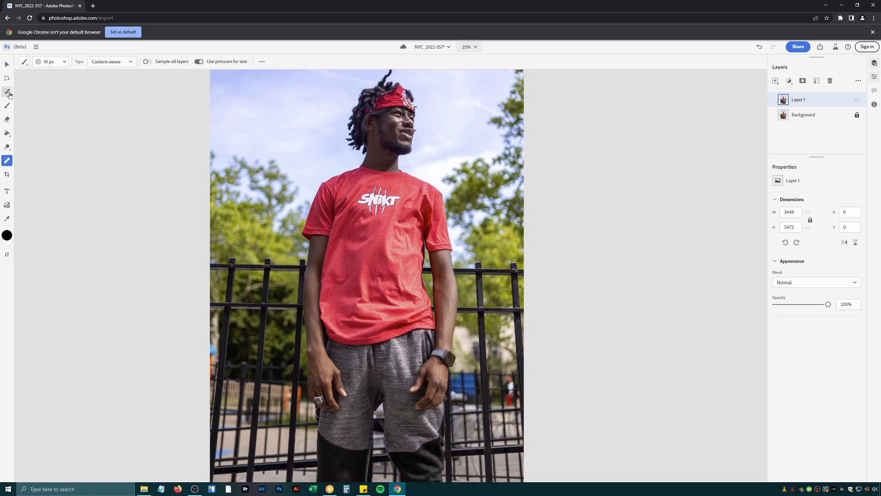
Start a Quick selection on the shirt from the left shoulder and add more of it
{"action": "left_click", "coordinate": [6, 90]}
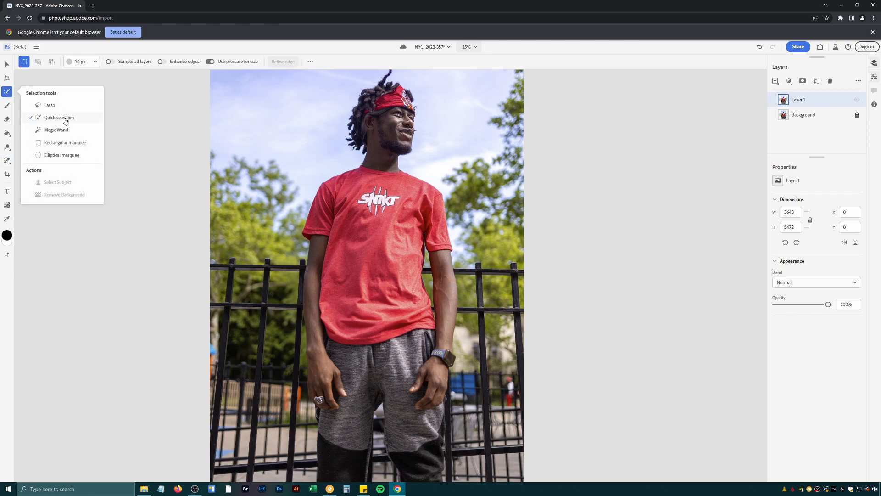
{"action": "left_click_drag", "start_coordinate": [349, 175], "coordinate": [371, 199]}
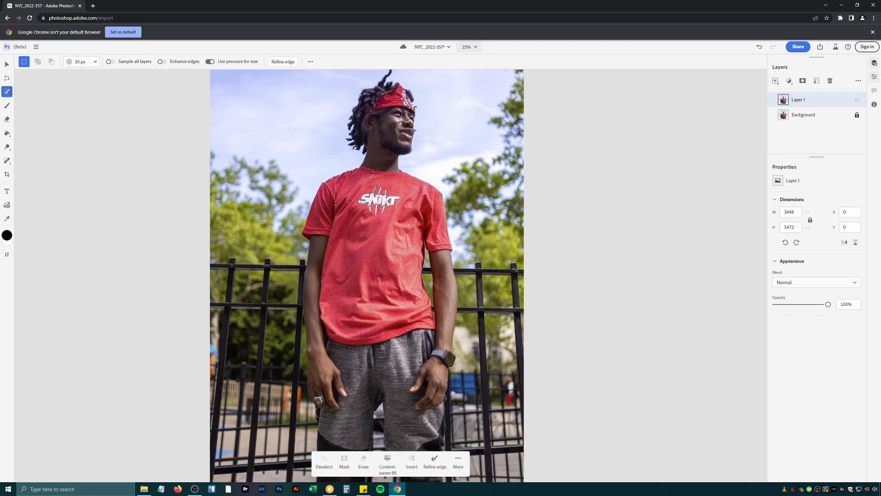
{"action": "left_click", "coordinate": [37, 62]}
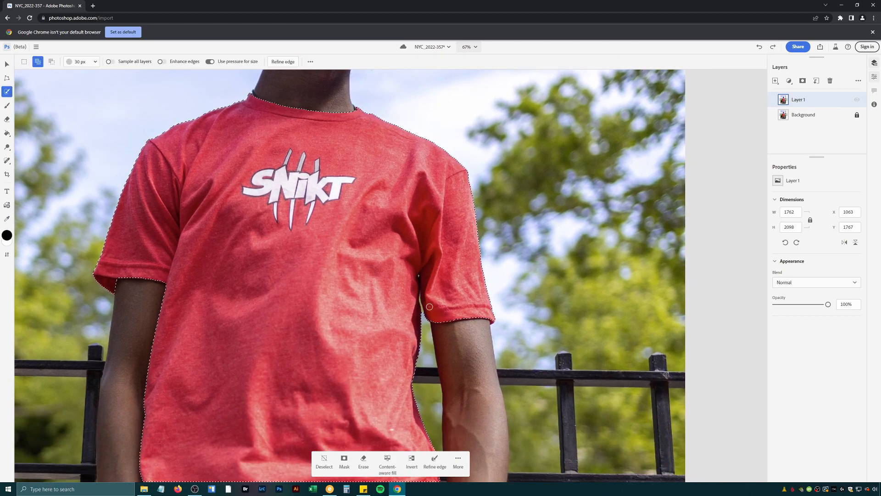
Extend the selection over the whole red shirt, including the gaps under the sleeves
{"action": "left_click", "coordinate": [466, 47]}
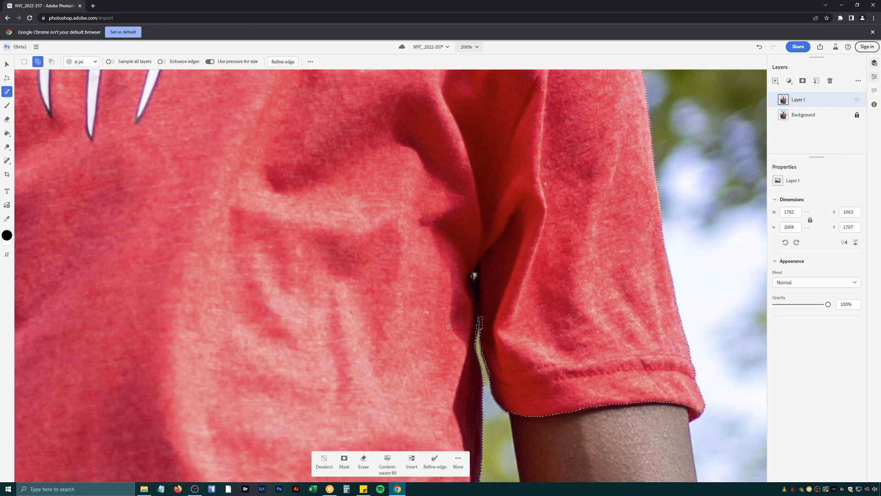
{"action": "left_click", "coordinate": [466, 46]}
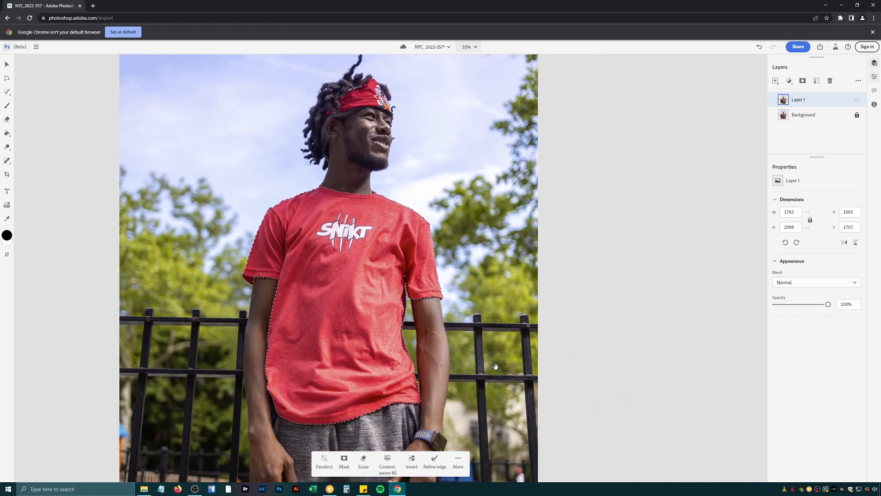
{"action": "left_click", "coordinate": [7, 92]}
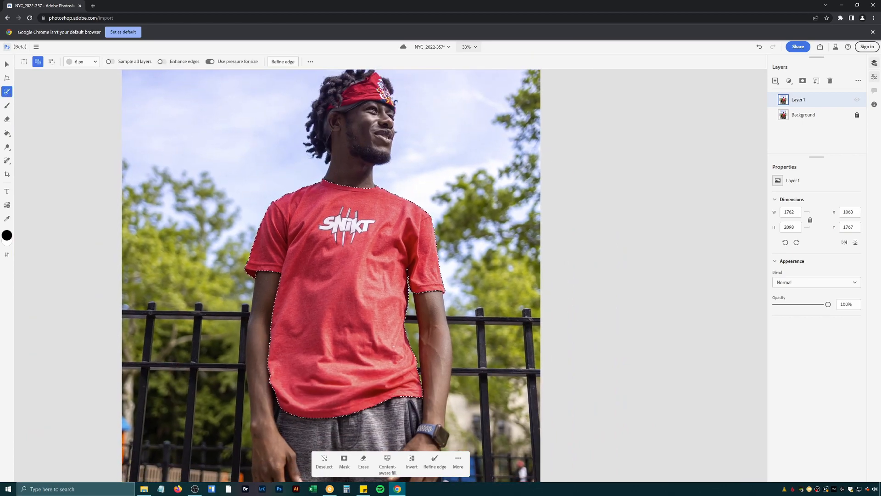
Preview logo.JPG and 0.jpg blue-shirt reference photos in Photos and close the viewer
{"action": "scroll", "scroll_direction": "down", "scroll_amount": 3}
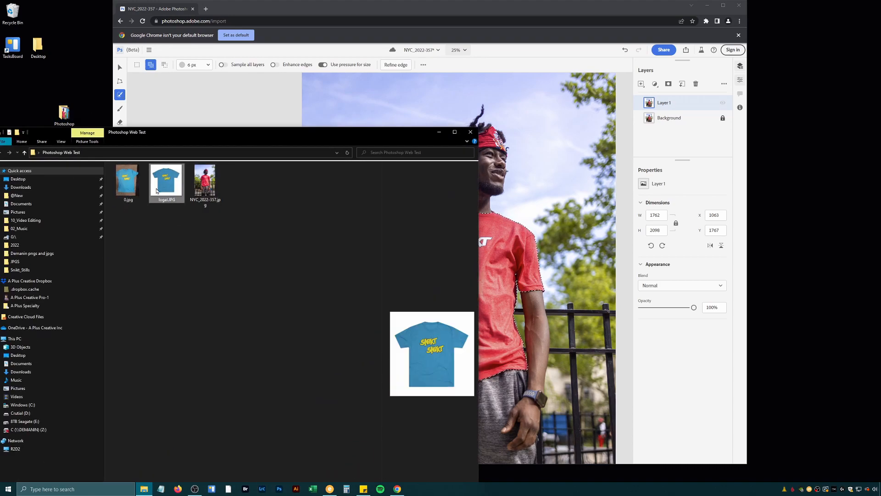
{"action": "double_click", "coordinate": [166, 179]}
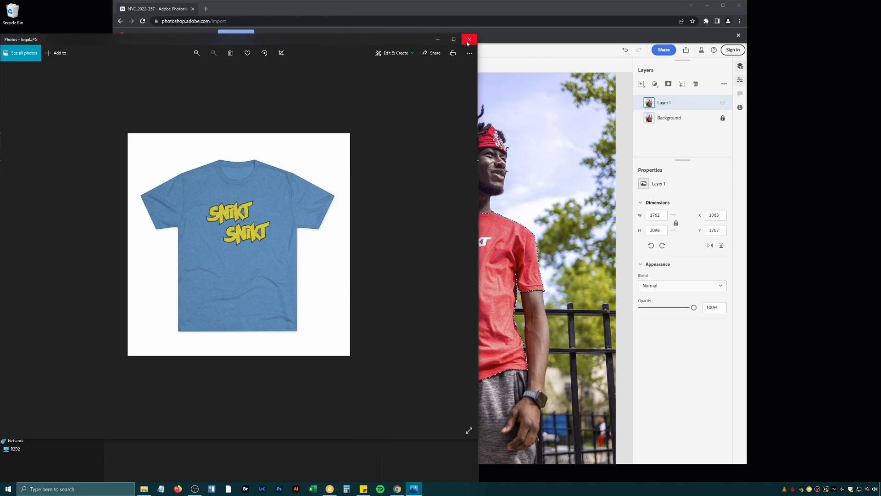
{"action": "mouse_move", "coordinate": [469, 40]}
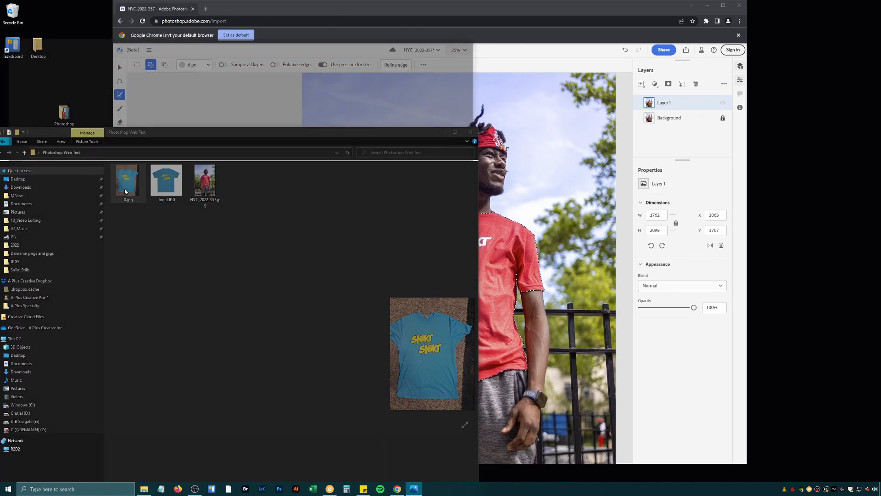
{"action": "double_click", "coordinate": [129, 179]}
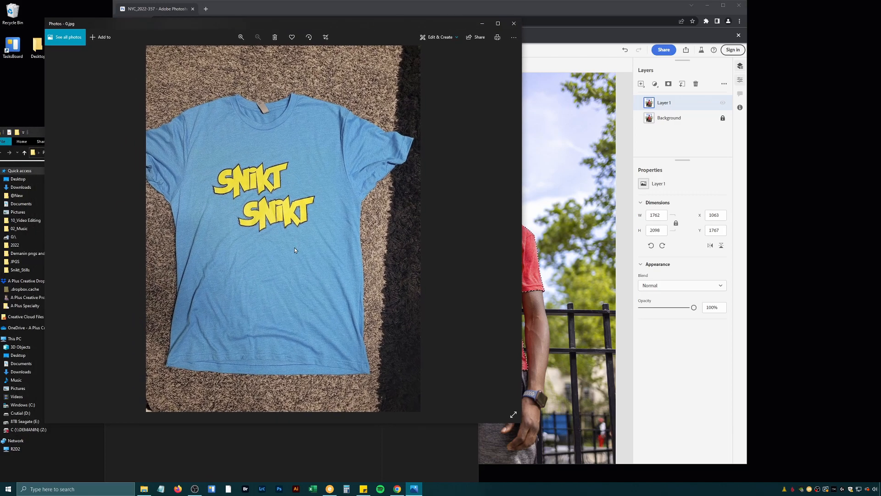
{"action": "mouse_move", "coordinate": [282, 282]}
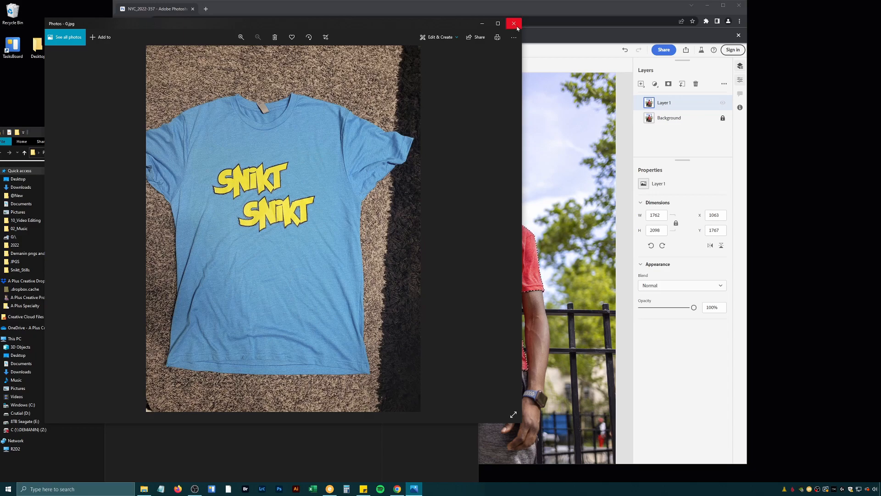
{"action": "left_click", "coordinate": [513, 23]}
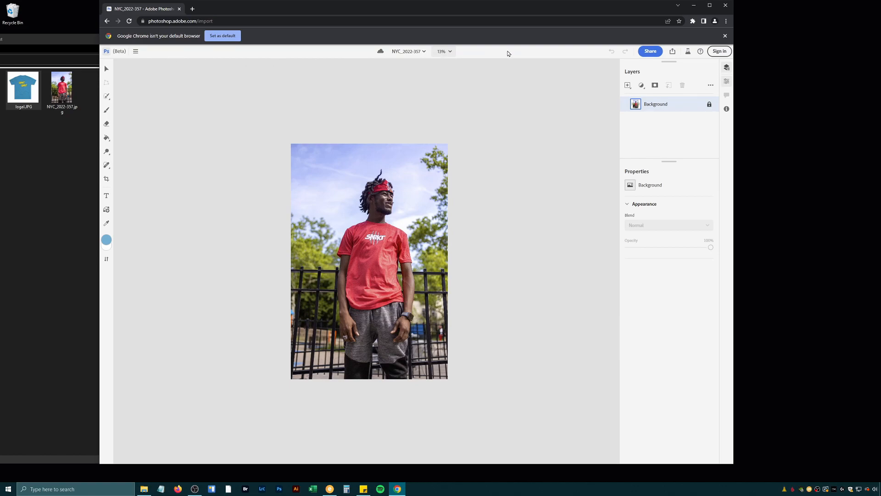
{"action": "mouse_move", "coordinate": [477, 111]}
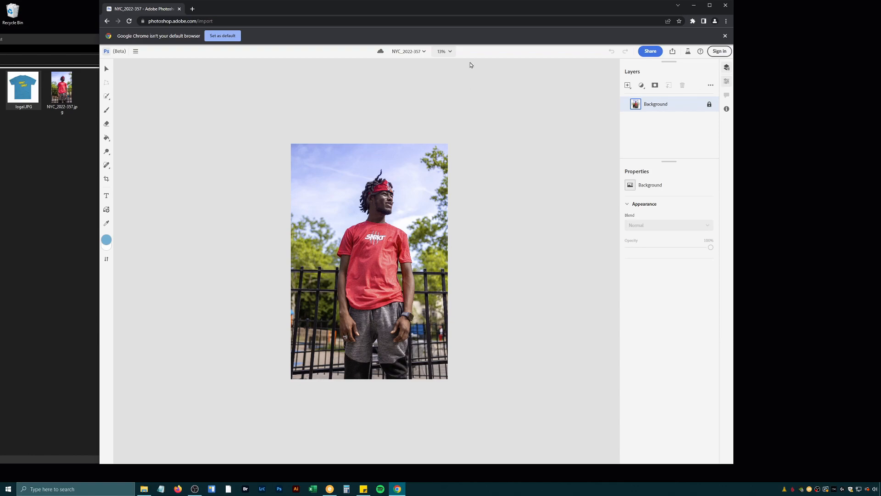
{"action": "mouse_move", "coordinate": [380, 226]}
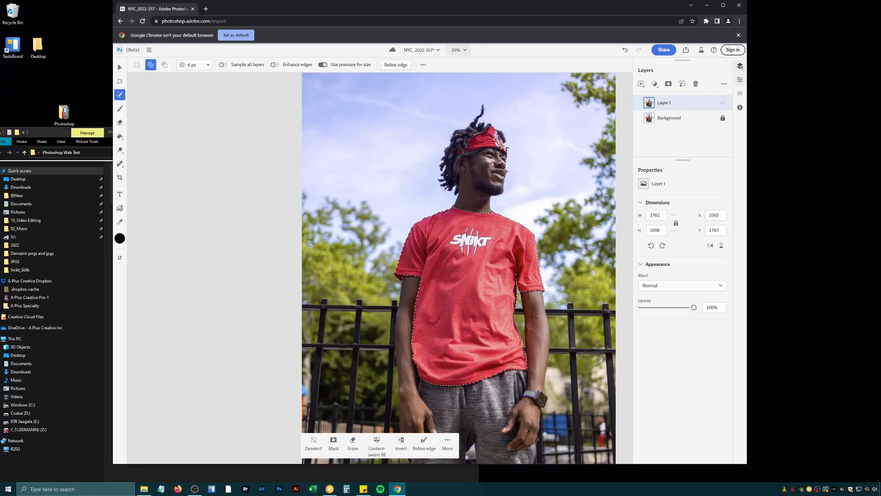
Place 0.jpg into the document and move it to the upper-left sky
{"action": "left_click", "coordinate": [725, 84]}
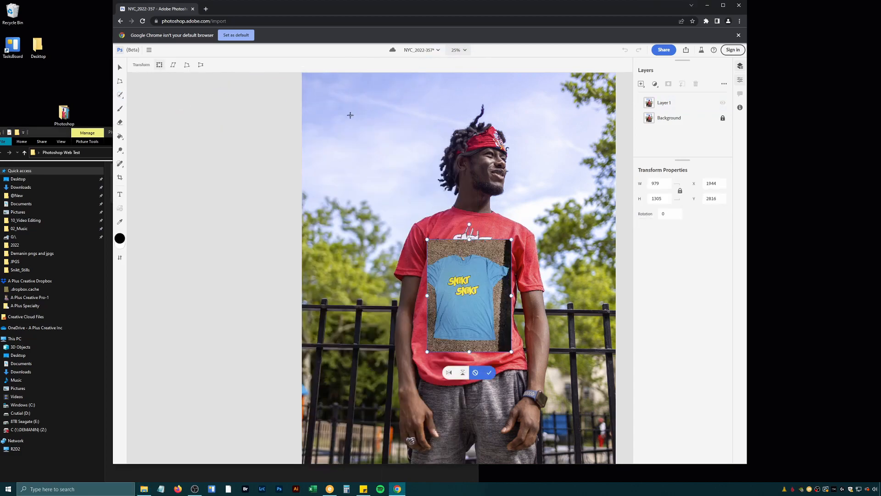
{"action": "left_click_drag", "start_coordinate": [469, 297], "coordinate": [469, 292]}
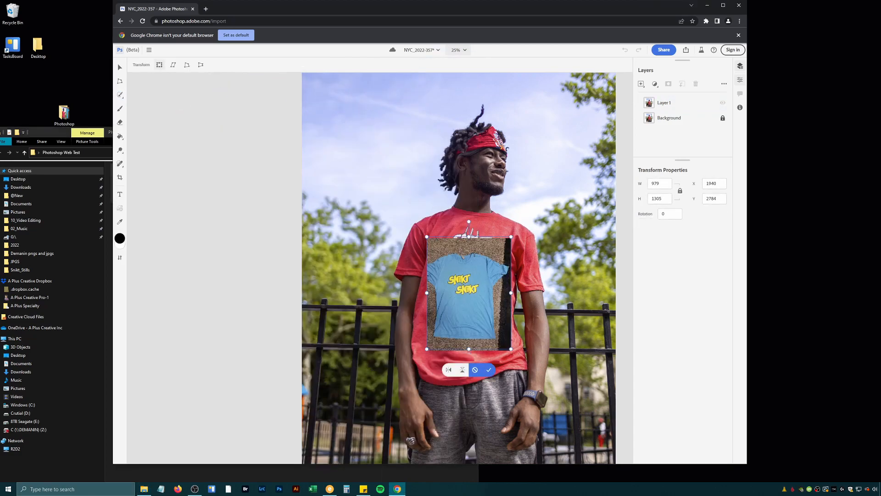
{"action": "left_click_drag", "start_coordinate": [468, 292], "coordinate": [359, 139]}
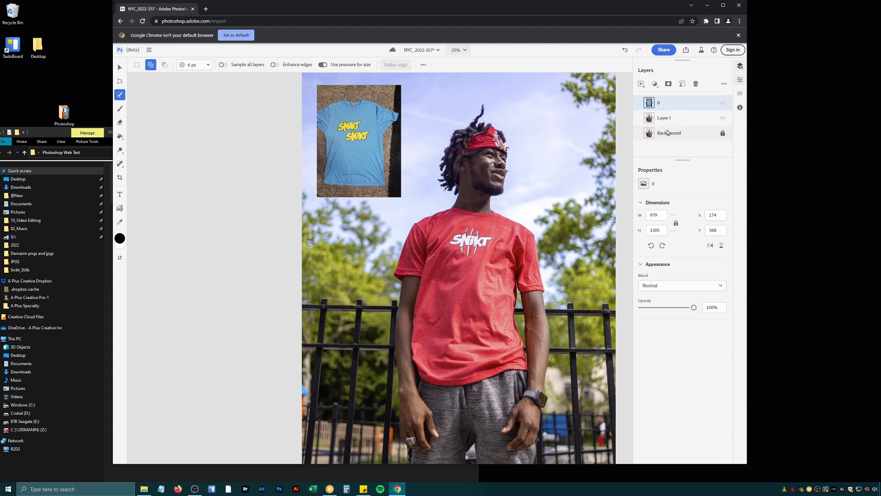
Pick a light blue foreground colour and mask Layer 1 to the shirt selection
{"action": "left_click", "coordinate": [120, 108]}
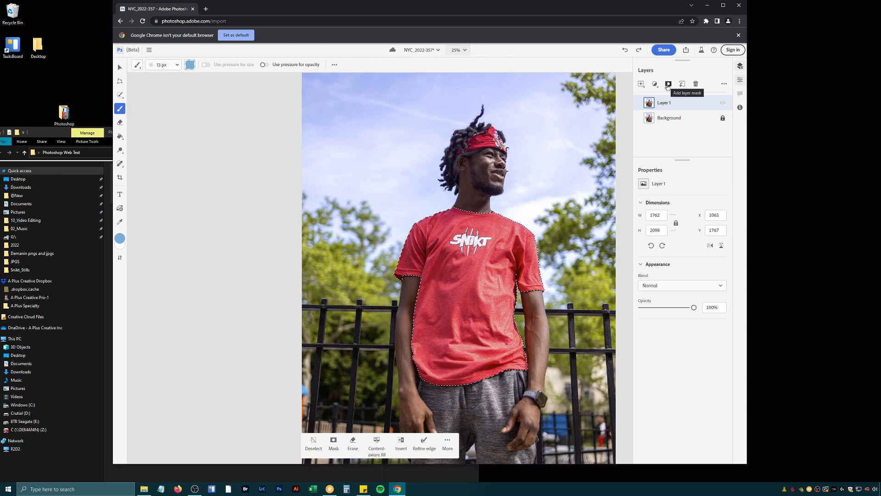
{"action": "left_click", "coordinate": [668, 83]}
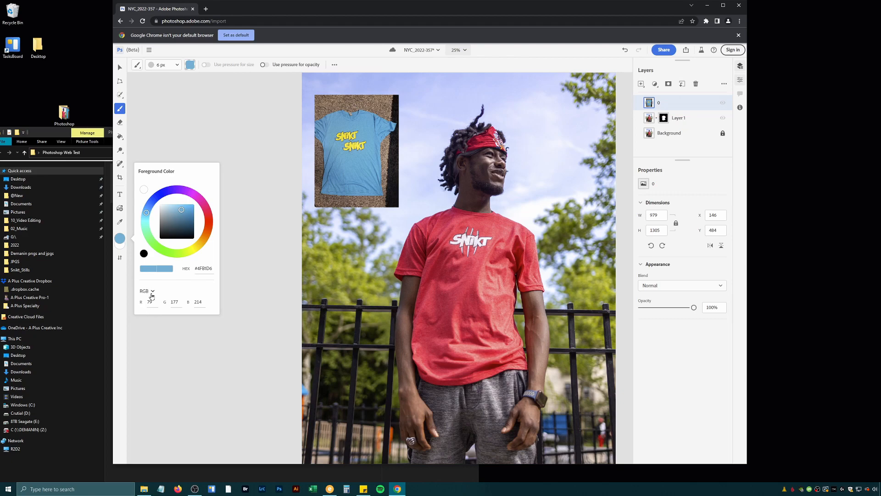
{"action": "left_click", "coordinate": [147, 291]}
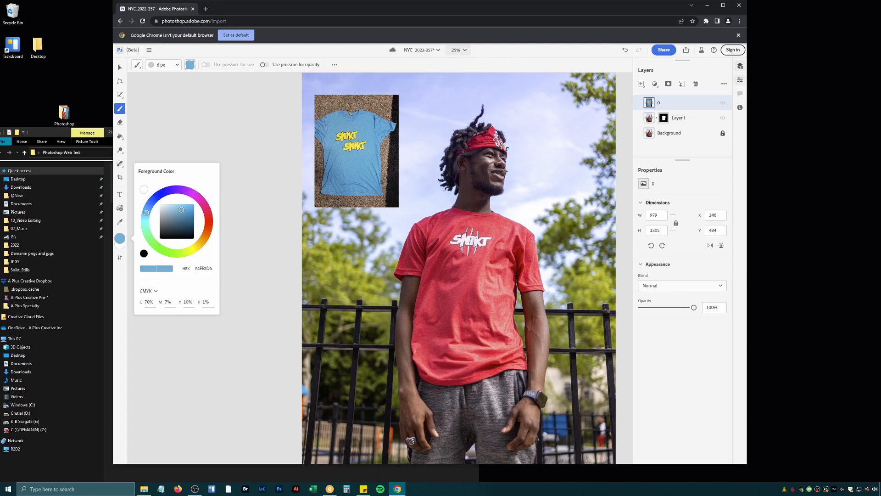
{"action": "left_click", "coordinate": [119, 222]}
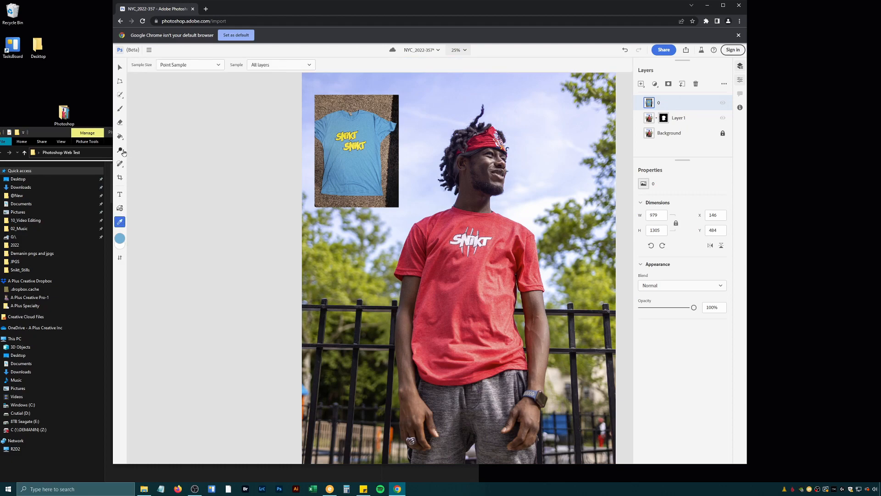
{"action": "left_click", "coordinate": [120, 93]}
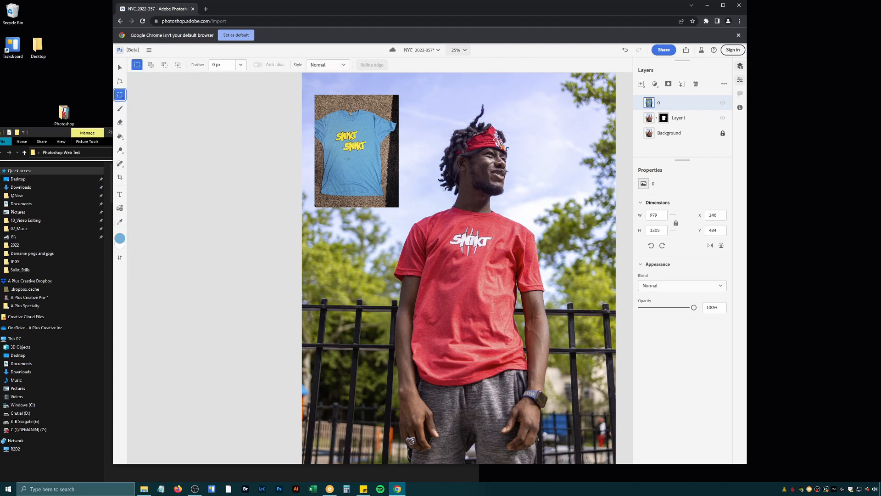
Return to the document and drag Layer 2's blue patch onto the red shirt
{"action": "left_click", "coordinate": [641, 84]}
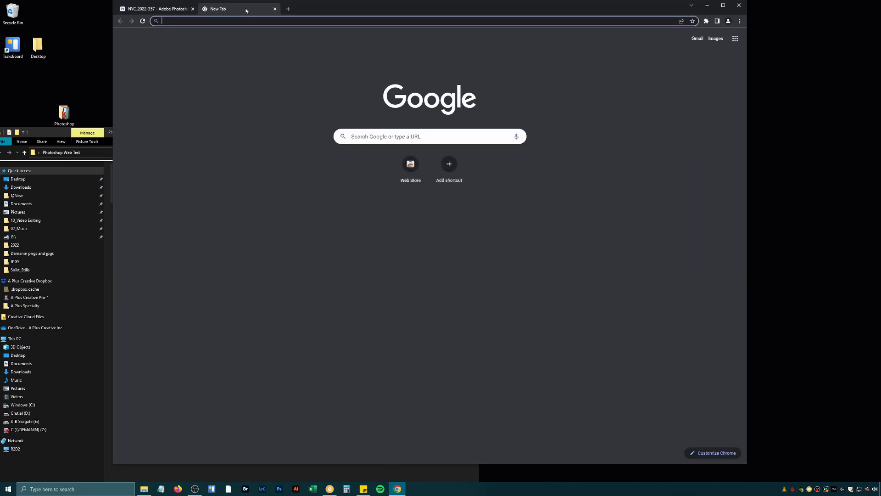
{"action": "left_click", "coordinate": [157, 8]}
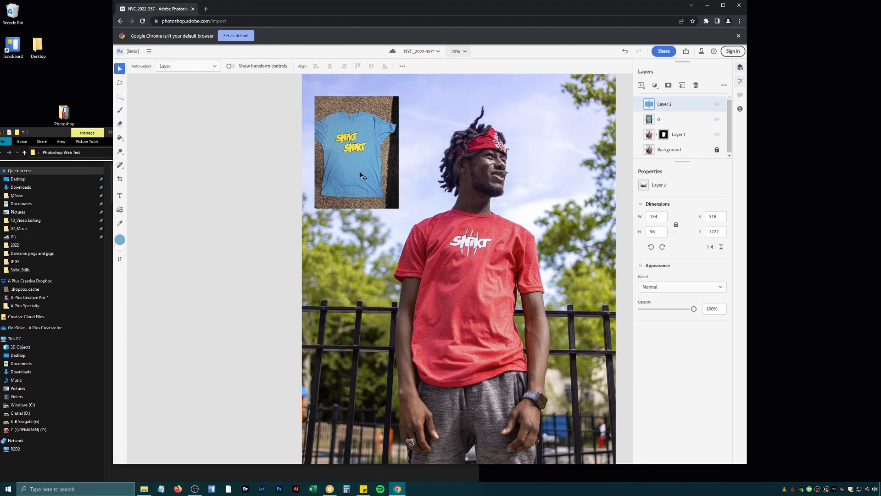
{"action": "left_click_drag", "start_coordinate": [360, 174], "coordinate": [464, 312]}
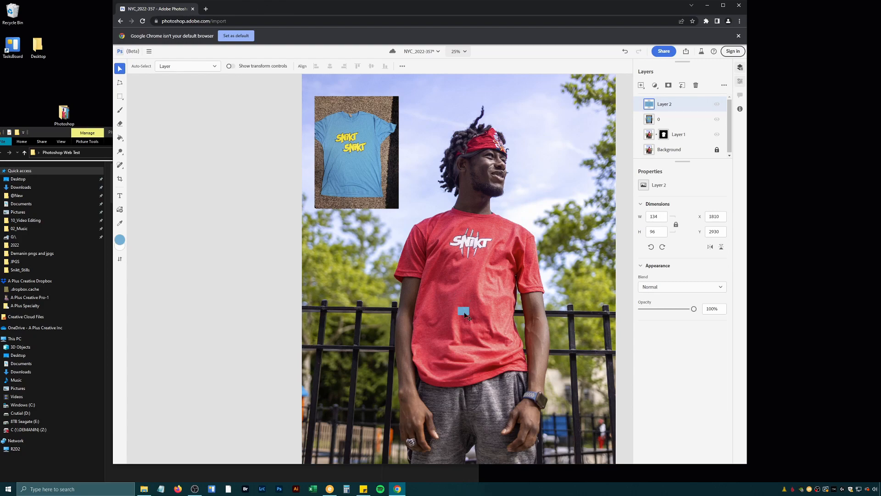
{"action": "left_click_drag", "start_coordinate": [464, 312], "coordinate": [443, 305]}
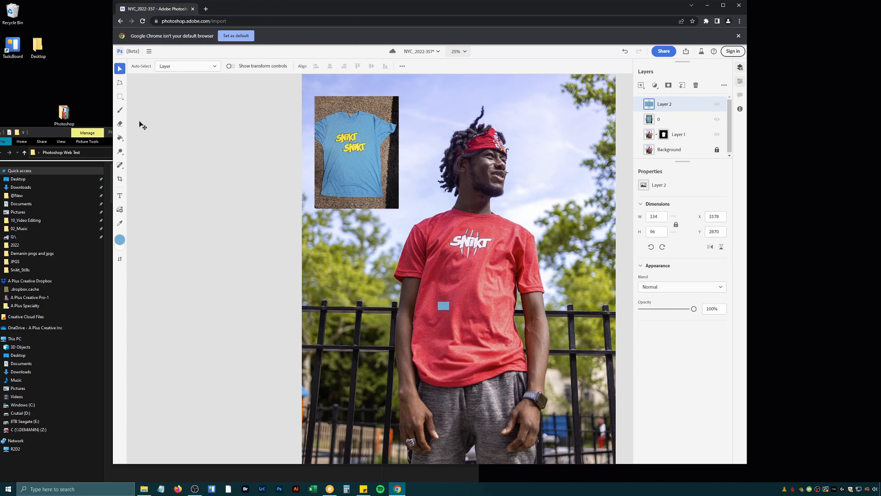
Enlarge the blue patch over the lower shirt front, then make Layer 1 active
{"action": "left_click", "coordinate": [119, 96]}
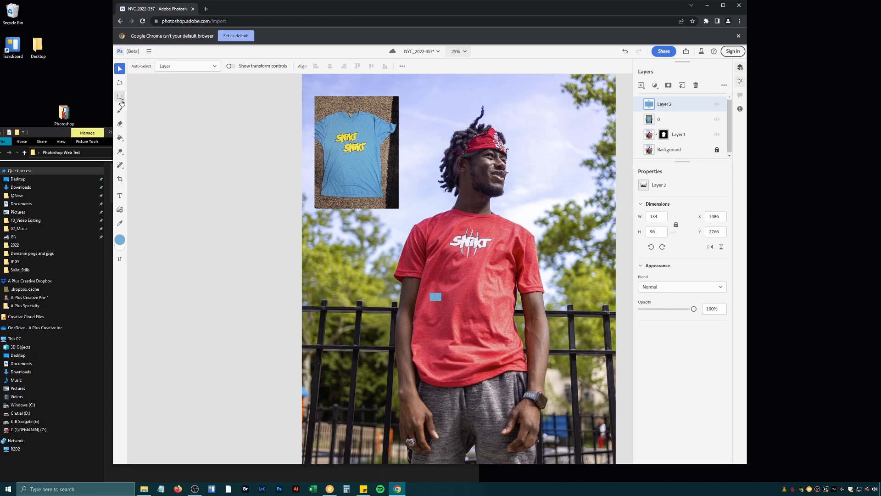
{"action": "left_click", "coordinate": [120, 97]}
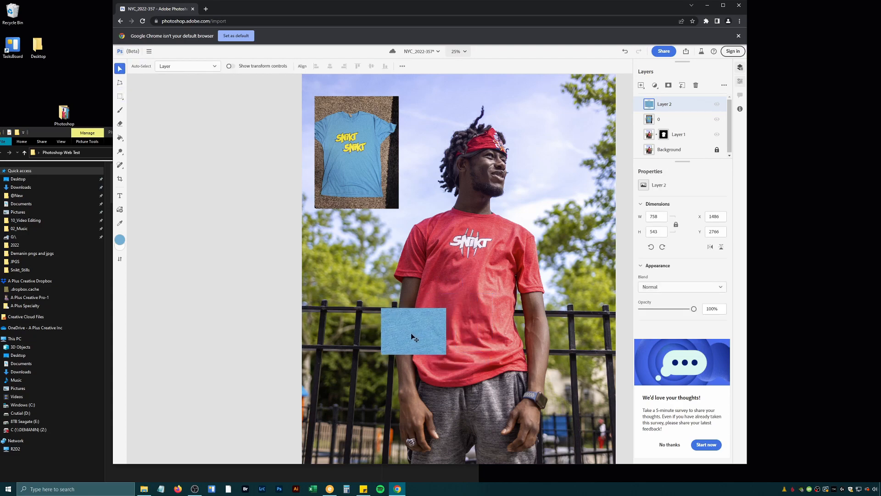
{"action": "left_click_drag", "start_coordinate": [413, 331], "coordinate": [456, 331]}
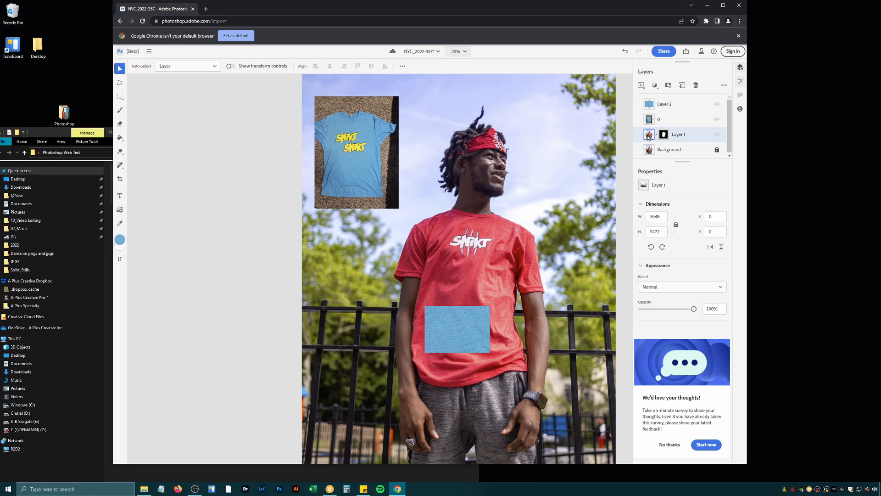
{"action": "left_click", "coordinate": [206, 8]}
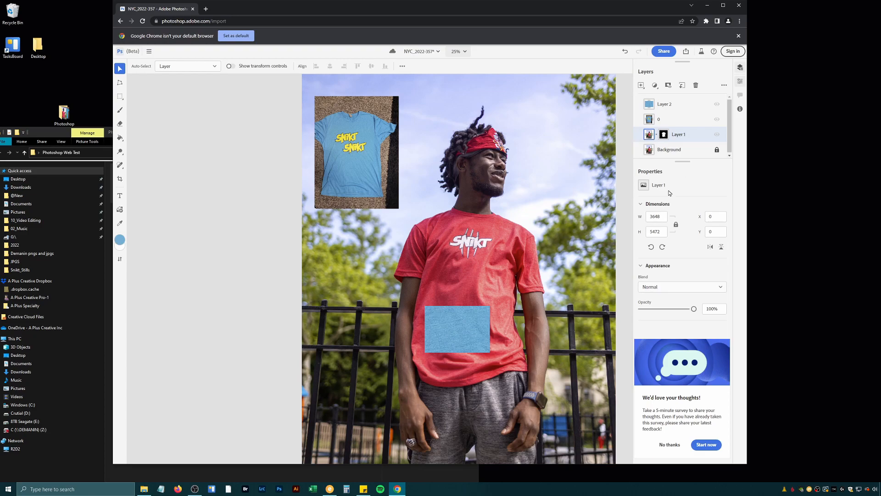
Add a Hue/Saturation adjustment layer and sweep the hue through orange, pink and purple
{"action": "left_click", "coordinate": [724, 84]}
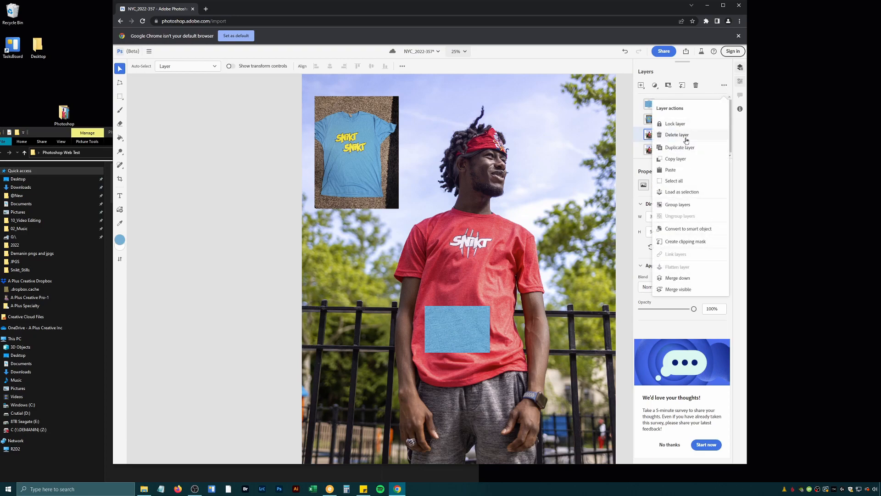
{"action": "mouse_move", "coordinate": [742, 236]}
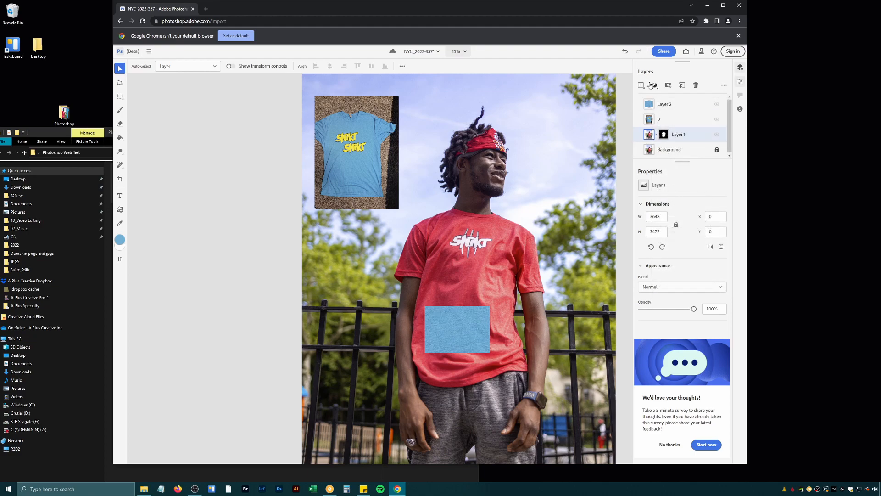
{"action": "left_click", "coordinate": [655, 85]}
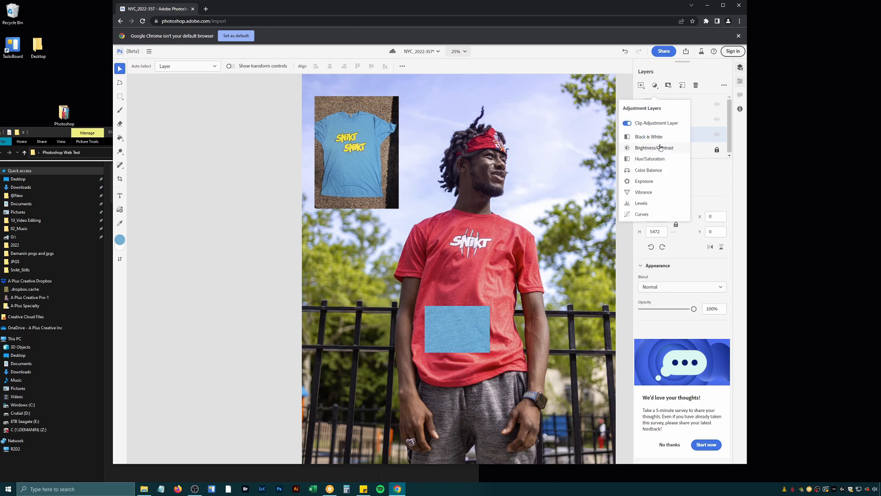
{"action": "left_click", "coordinate": [650, 159]}
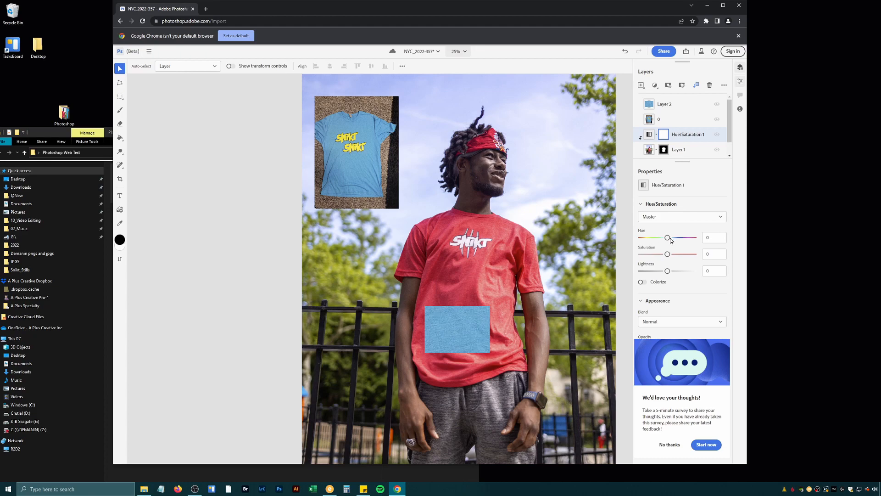
{"action": "left_click_drag", "start_coordinate": [668, 237], "coordinate": [669, 237]}
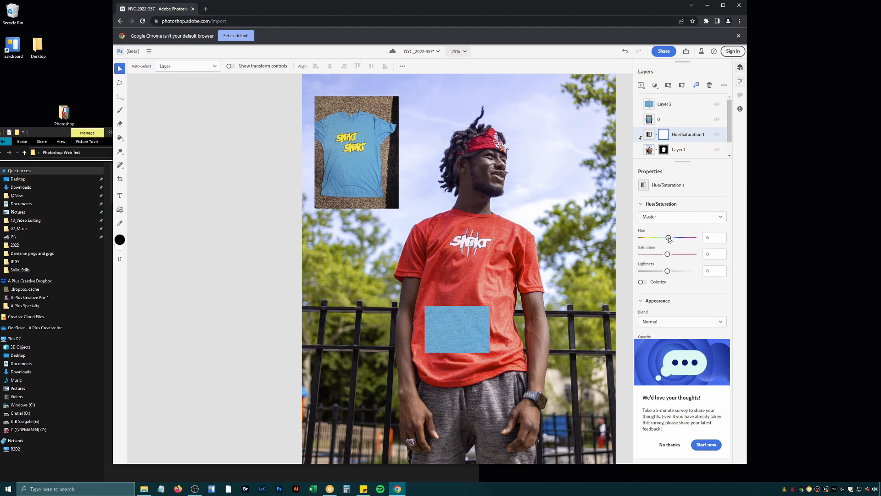
{"action": "left_click_drag", "start_coordinate": [669, 237], "coordinate": [664, 236]}
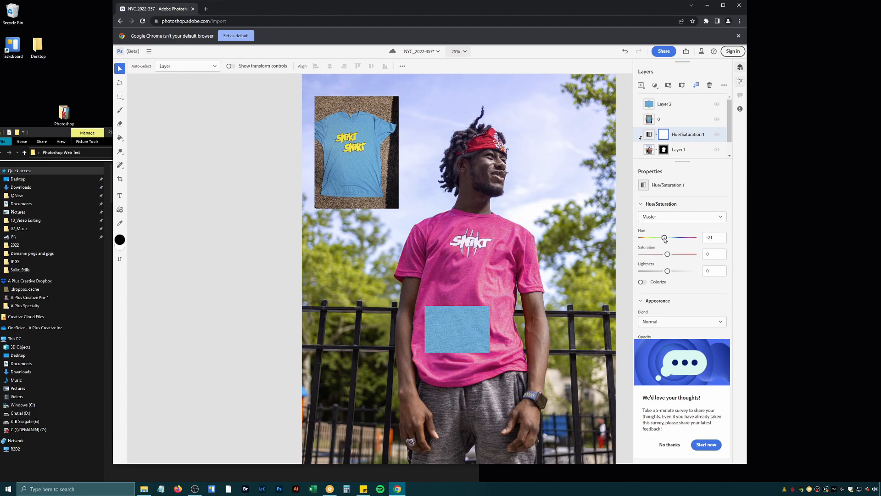
{"action": "left_click_drag", "start_coordinate": [663, 237], "coordinate": [657, 237]}
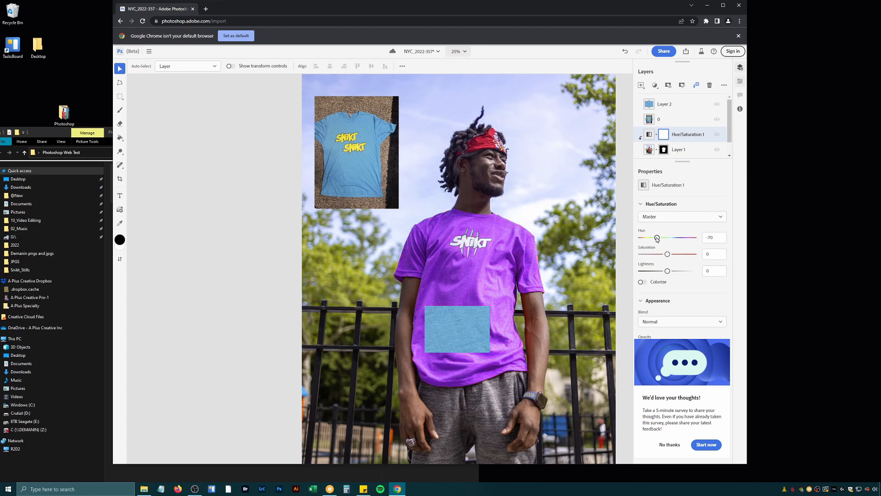
Settle the hue near -148 for a light blue shirt and nudge saturation and lightness
{"action": "left_click_drag", "start_coordinate": [657, 237], "coordinate": [644, 237]}
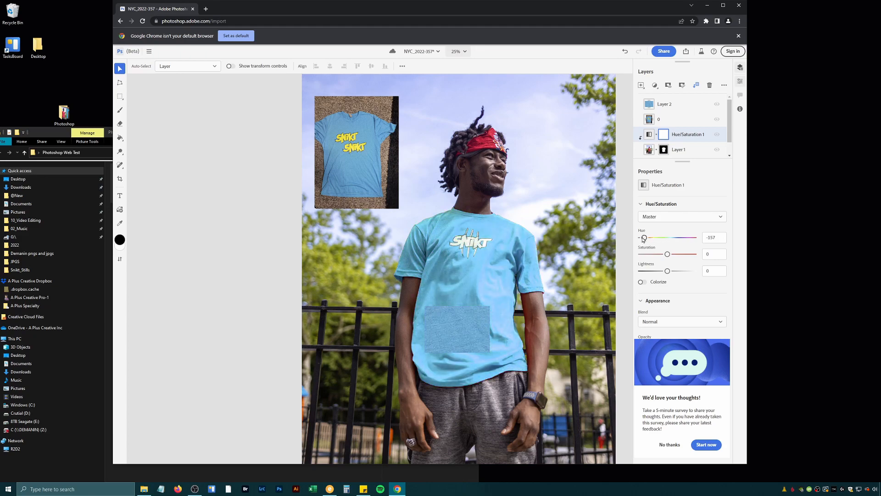
{"action": "left_click_drag", "start_coordinate": [644, 237], "coordinate": [646, 237]}
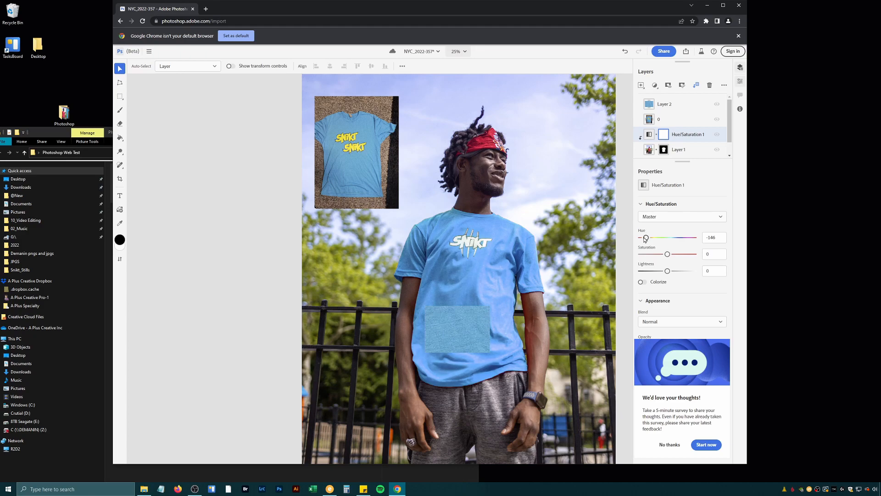
{"action": "left_click_drag", "start_coordinate": [645, 237], "coordinate": [644, 236]}
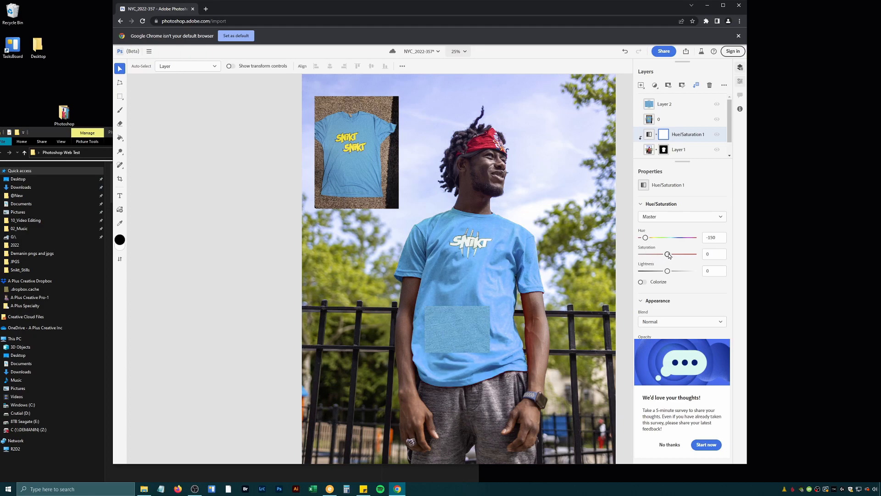
{"action": "left_click_drag", "start_coordinate": [669, 254], "coordinate": [667, 254]}
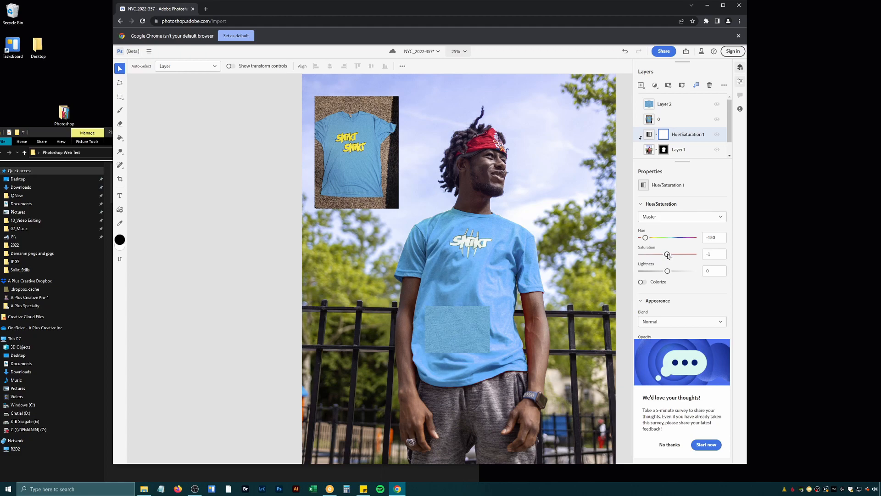
{"action": "left_click_drag", "start_coordinate": [667, 254], "coordinate": [670, 254]}
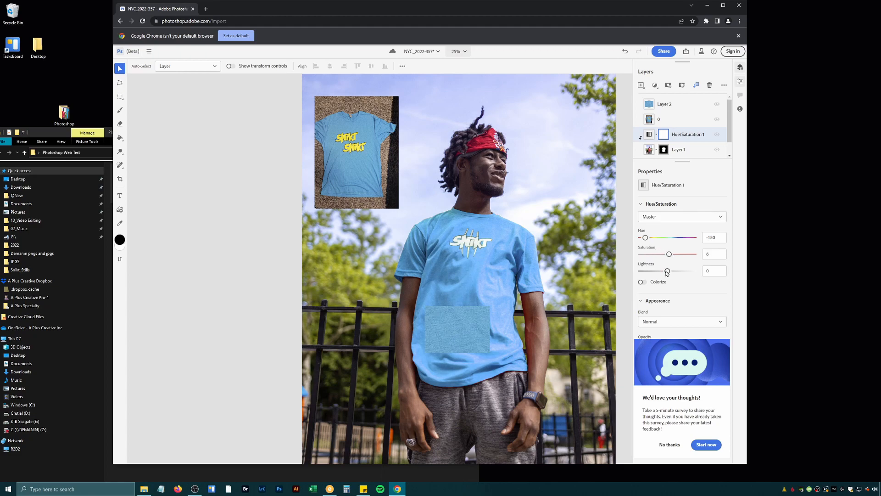
{"action": "left_click_drag", "start_coordinate": [669, 254], "coordinate": [667, 254]}
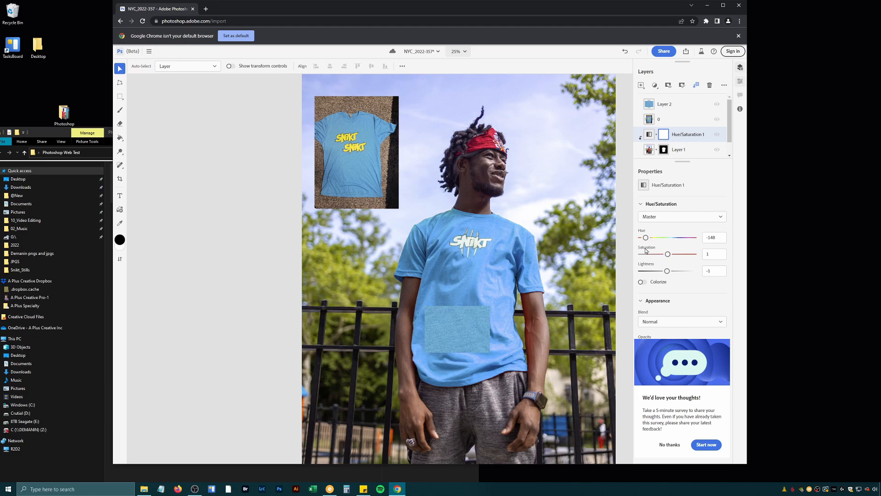
{"action": "left_click", "coordinate": [654, 84]}
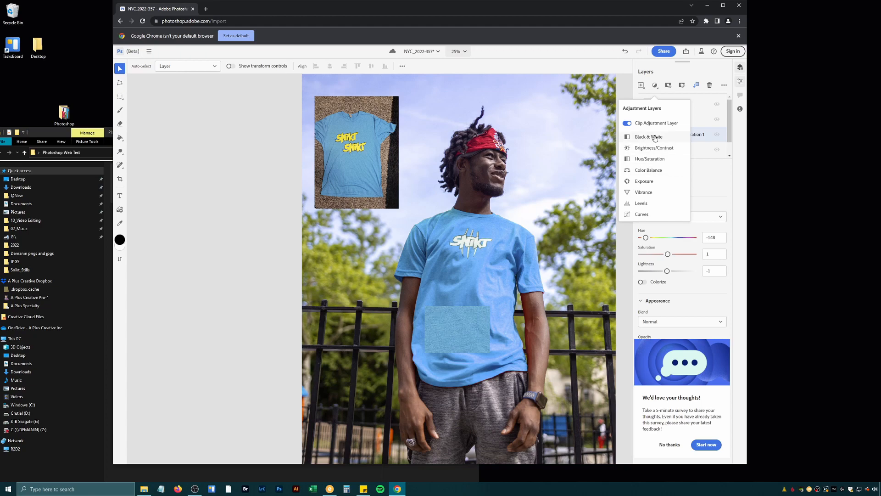
{"action": "mouse_move", "coordinate": [662, 151]}
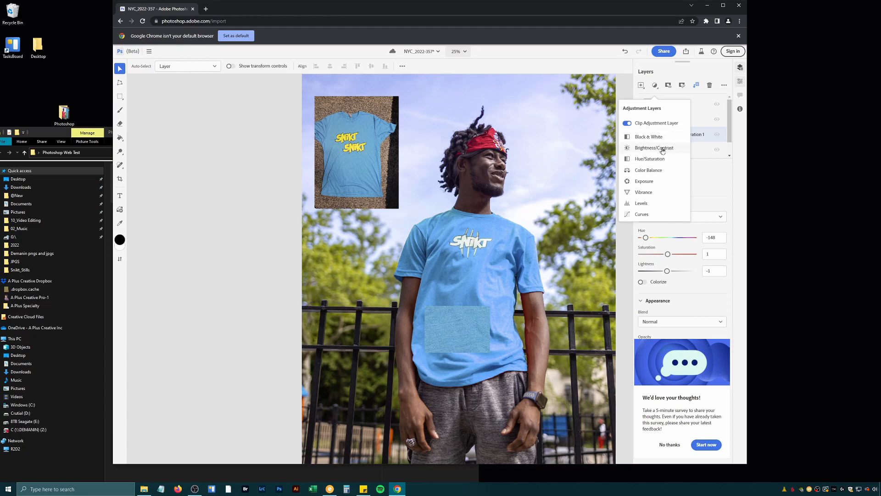
{"action": "mouse_move", "coordinate": [659, 161]}
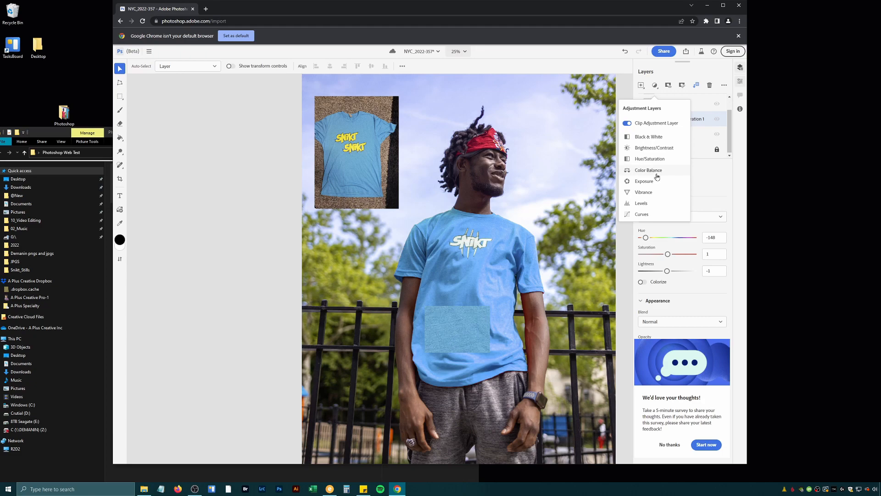
Add a Color Balance adjustment layer above the Hue/Saturation layer
{"action": "left_click", "coordinate": [649, 169]}
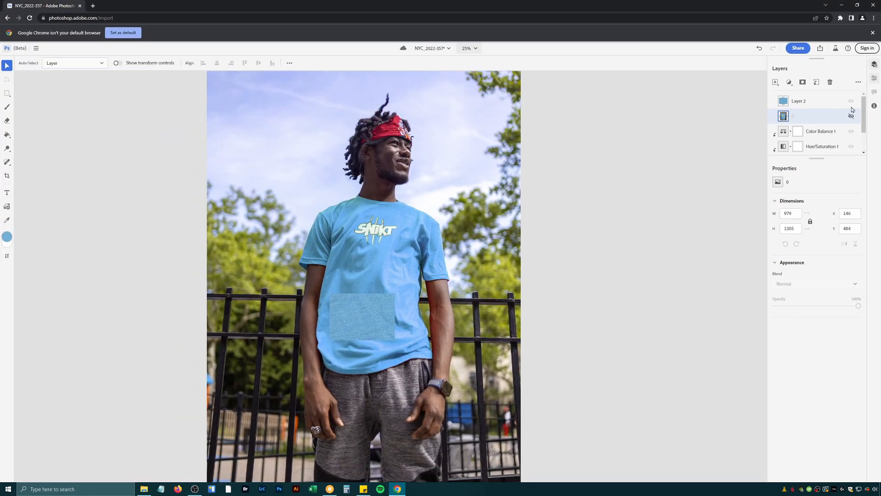
Hide the blue shirt reference image (layer 0) so only the recoloured photo shows
{"action": "left_click", "coordinate": [851, 101]}
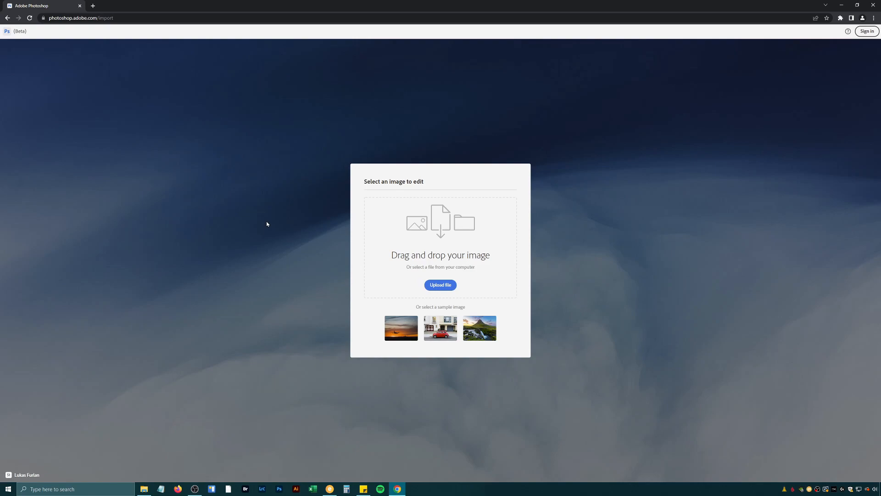
{"action": "mouse_move", "coordinate": [234, 201]}
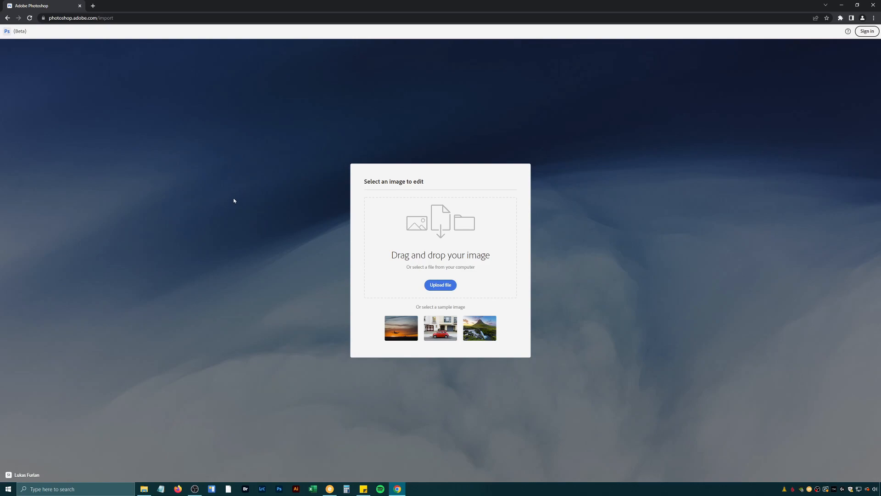
{"action": "mouse_move", "coordinate": [186, 109]}
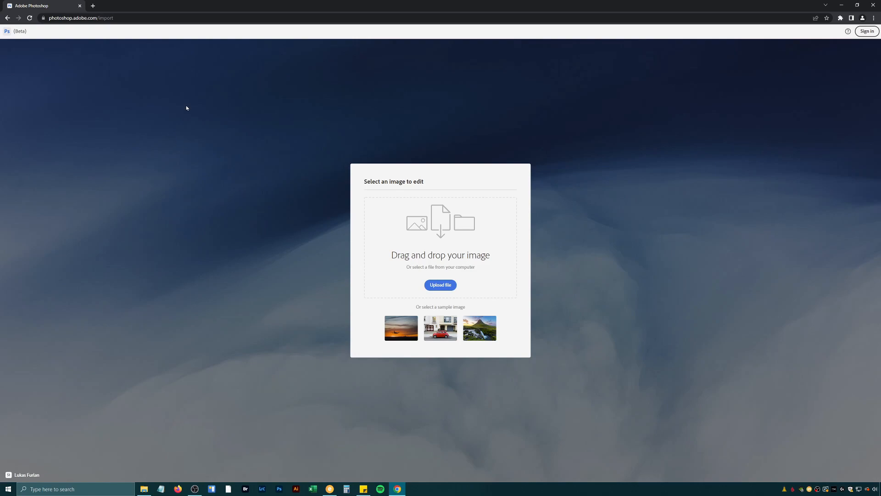
{"action": "mouse_move", "coordinate": [188, 116]}
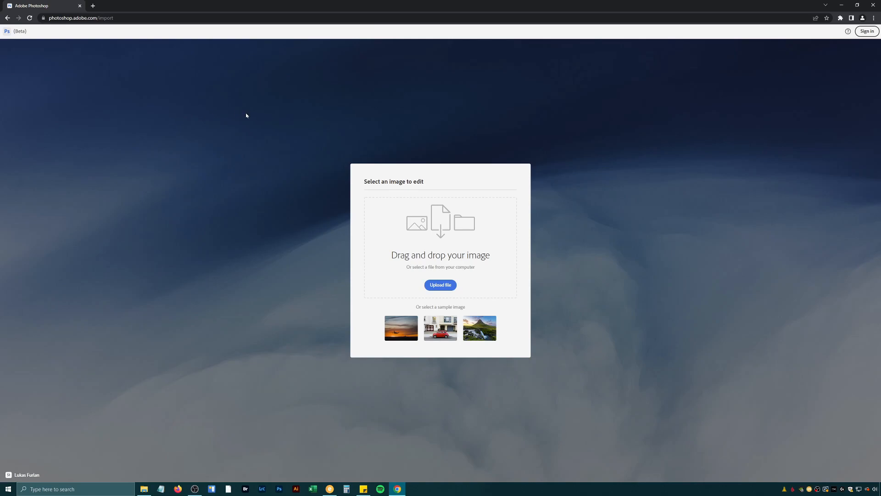
{"action": "mouse_move", "coordinate": [405, 6]}
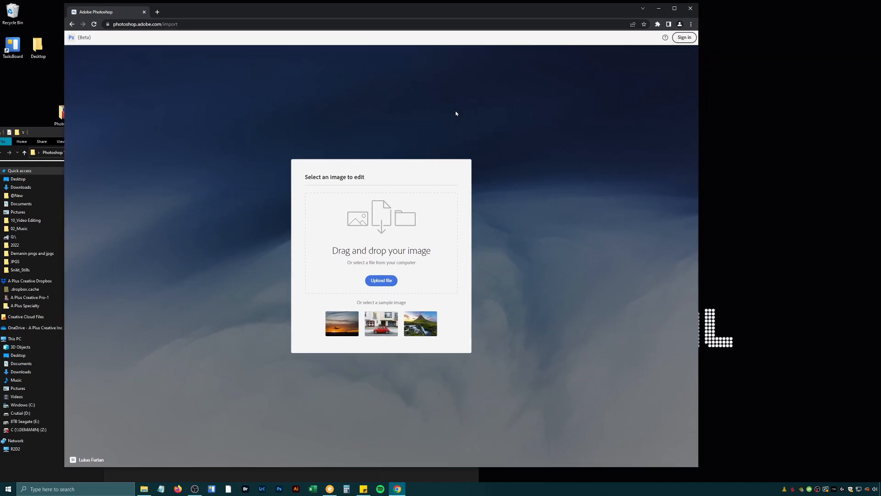
{"action": "mouse_move", "coordinate": [491, 153]}
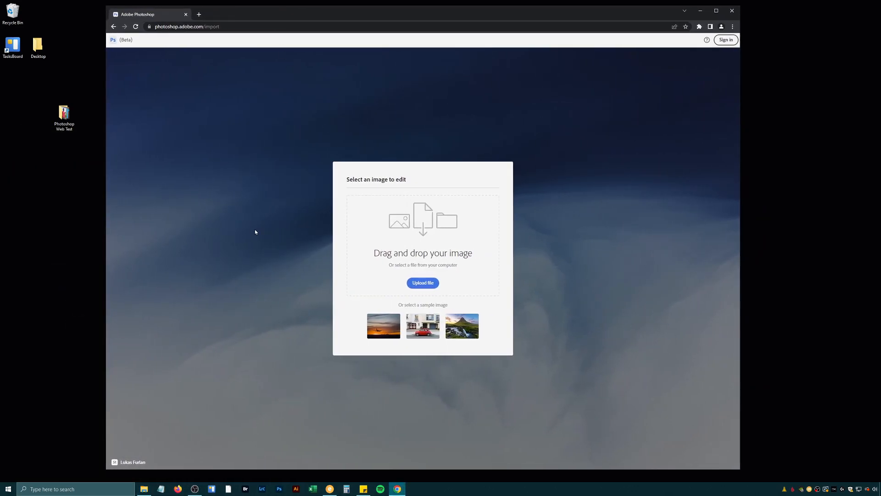
{"action": "mouse_move", "coordinate": [258, 204]}
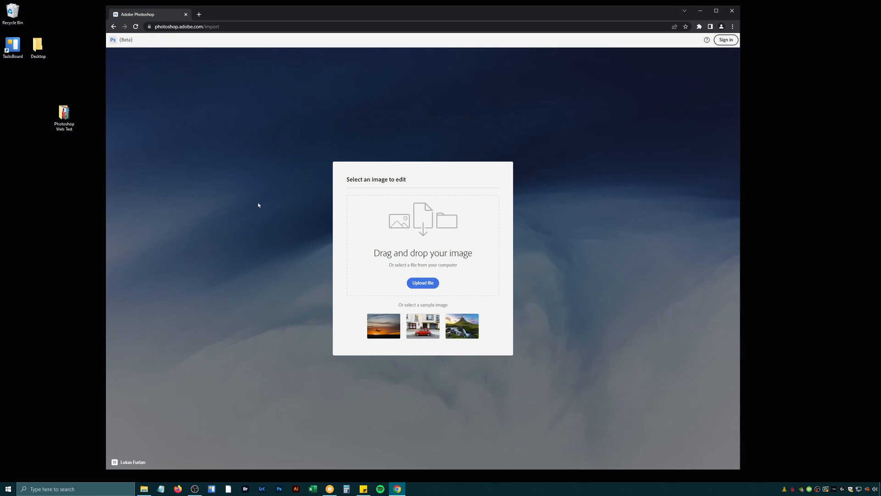
{"action": "mouse_move", "coordinate": [266, 202]}
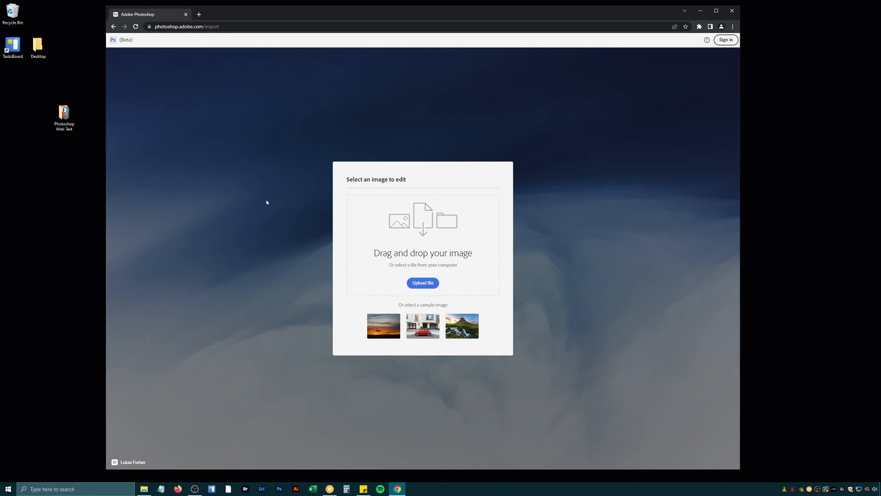
{"action": "mouse_move", "coordinate": [274, 189]}
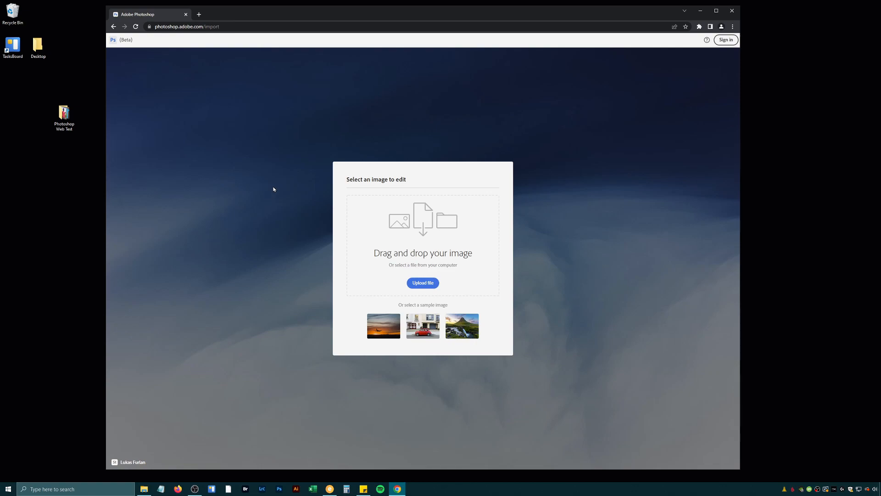
{"action": "mouse_move", "coordinate": [275, 189]}
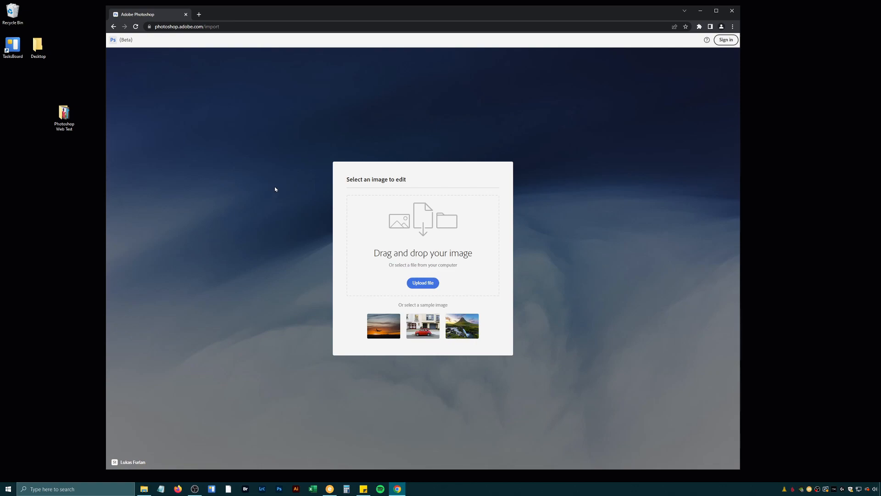
{"action": "mouse_move", "coordinate": [297, 214]}
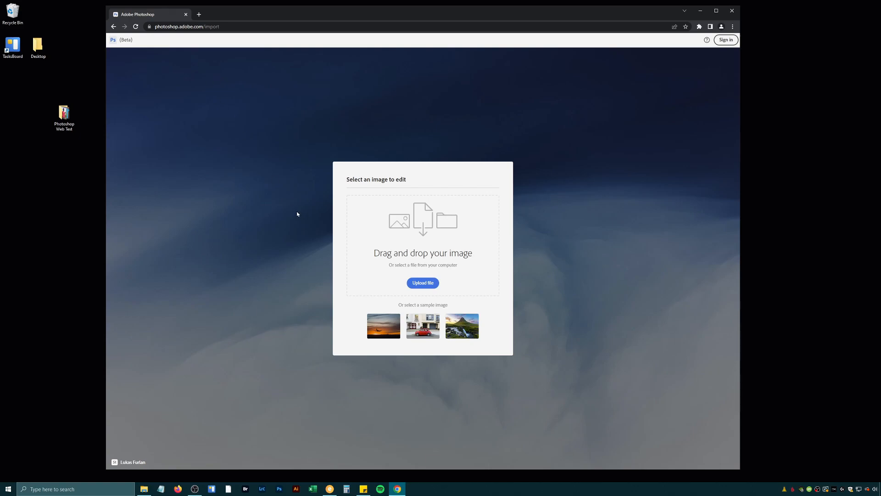
Start uploading another image file from the computer on the import screen
{"action": "left_click", "coordinate": [422, 283]}
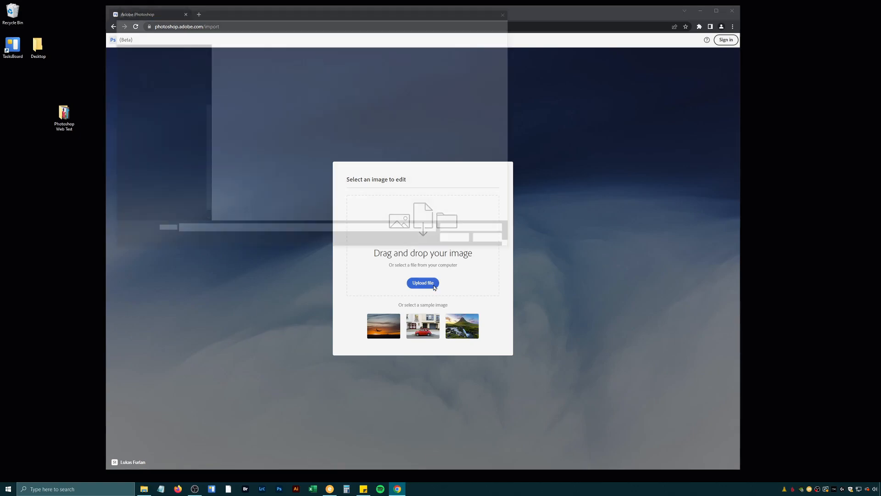
{"action": "left_click", "coordinate": [422, 283]}
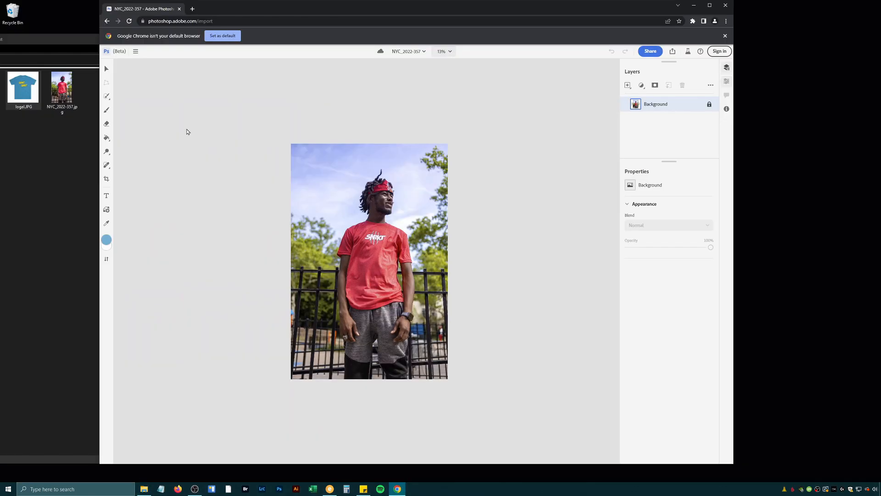
{"action": "left_click", "coordinate": [136, 52]}
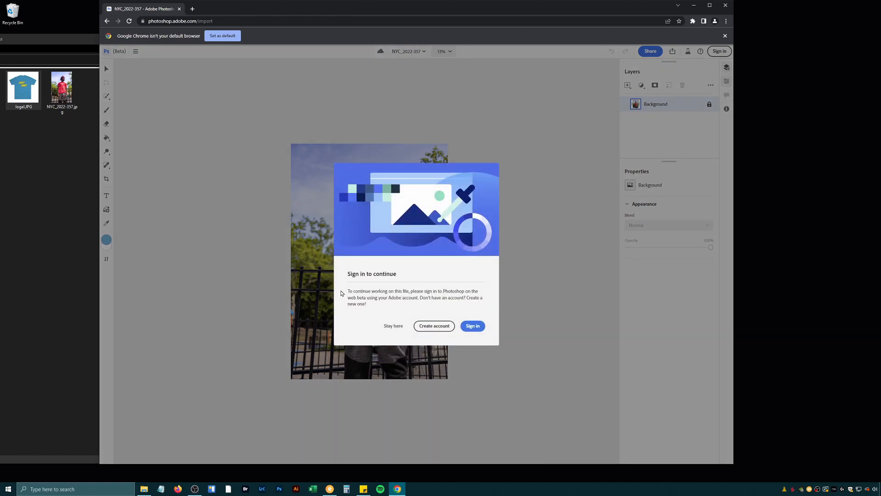
{"action": "left_click", "coordinate": [393, 325]}
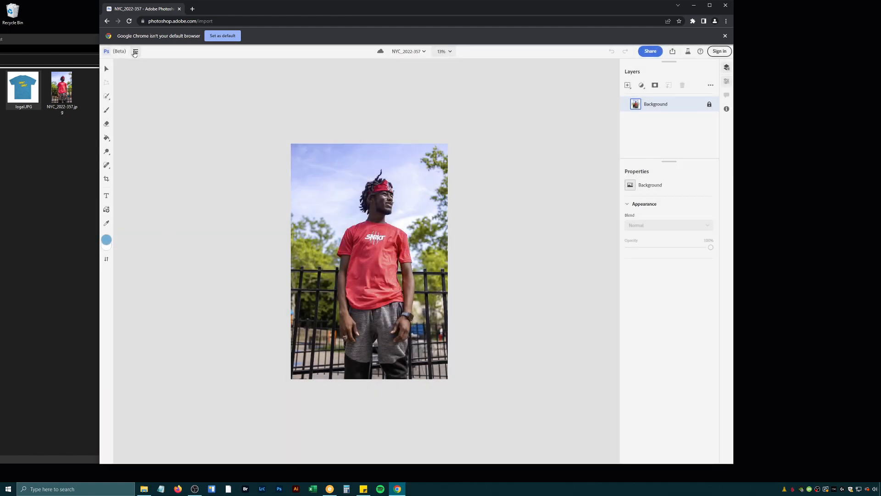
Browse the main app menu's File options and close it without choosing anything
{"action": "left_click", "coordinate": [135, 52]}
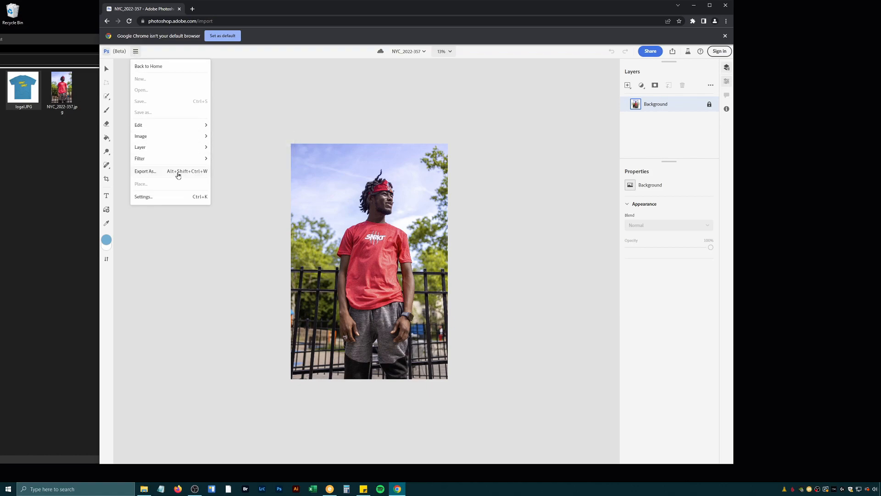
{"action": "mouse_move", "coordinate": [144, 104]}
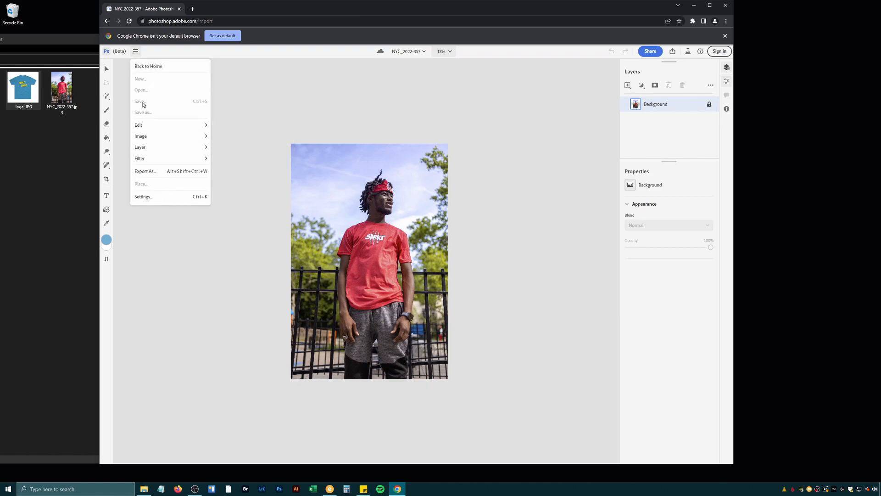
{"action": "mouse_move", "coordinate": [172, 114]}
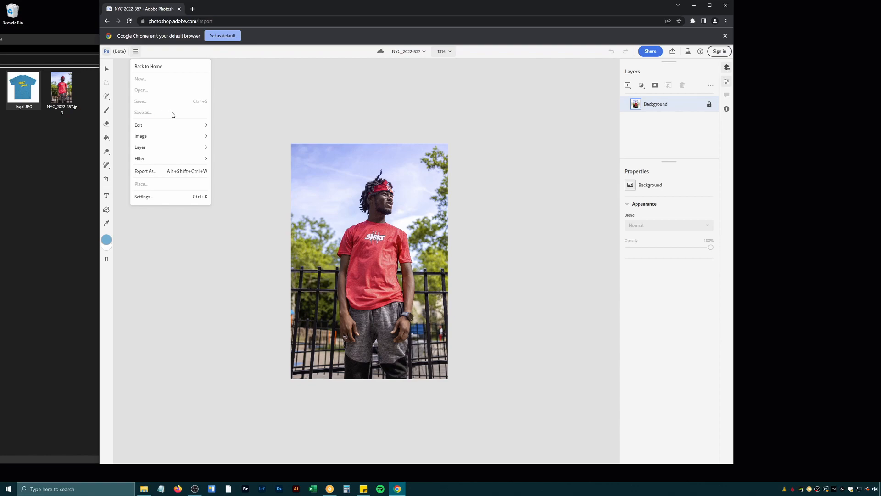
{"action": "left_click", "coordinate": [139, 125]}
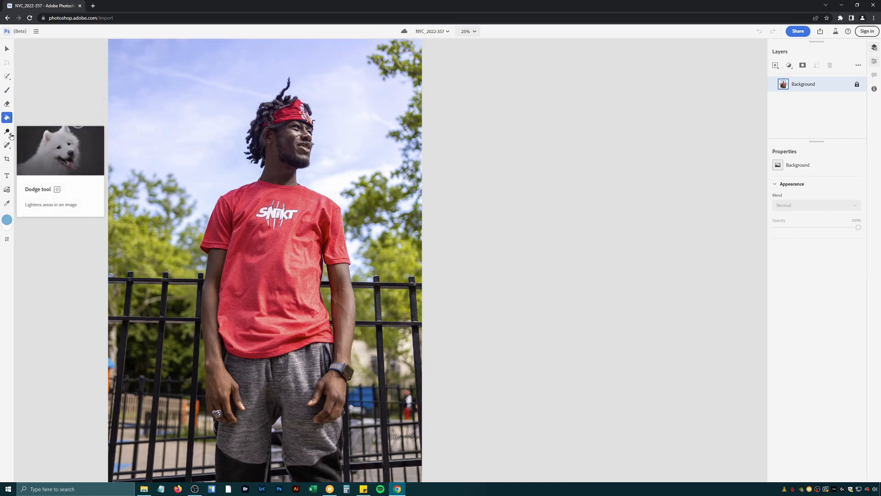
Browse the dodge/burn and healing tool flyouts, zoom in, and keep Spot healing brush selected
{"action": "left_click", "coordinate": [8, 119]}
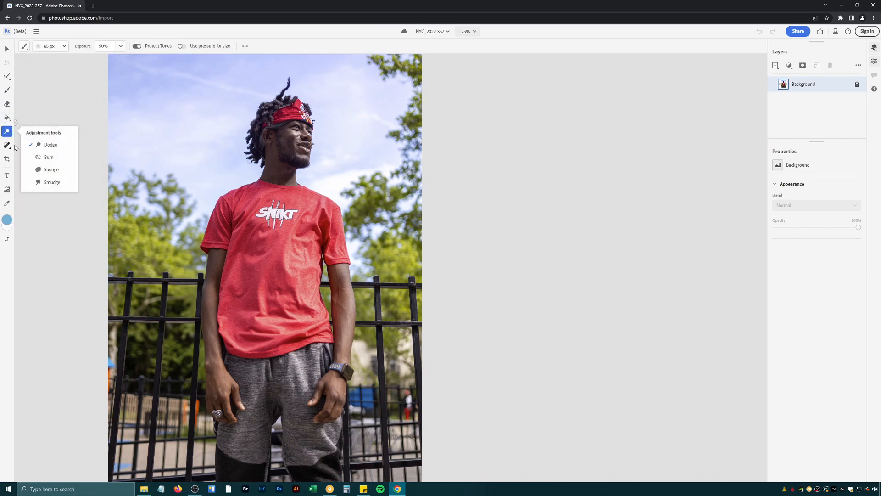
{"action": "left_click", "coordinate": [7, 145]}
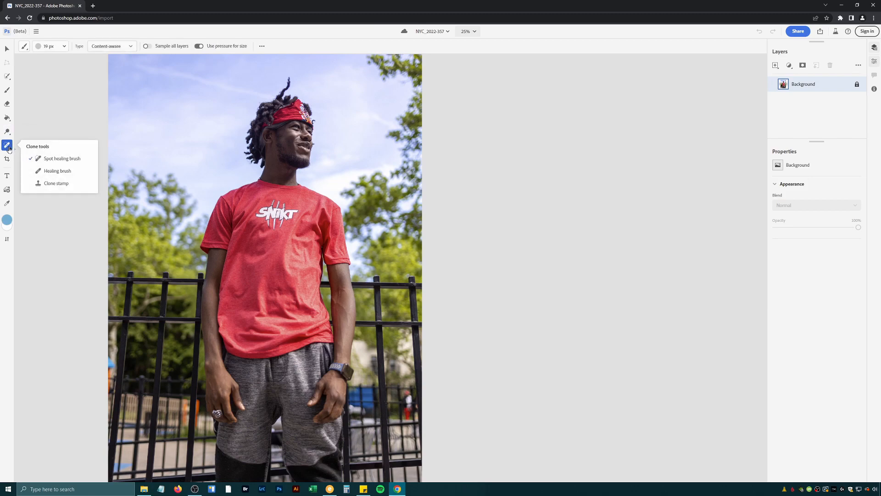
{"action": "left_click", "coordinate": [7, 145]}
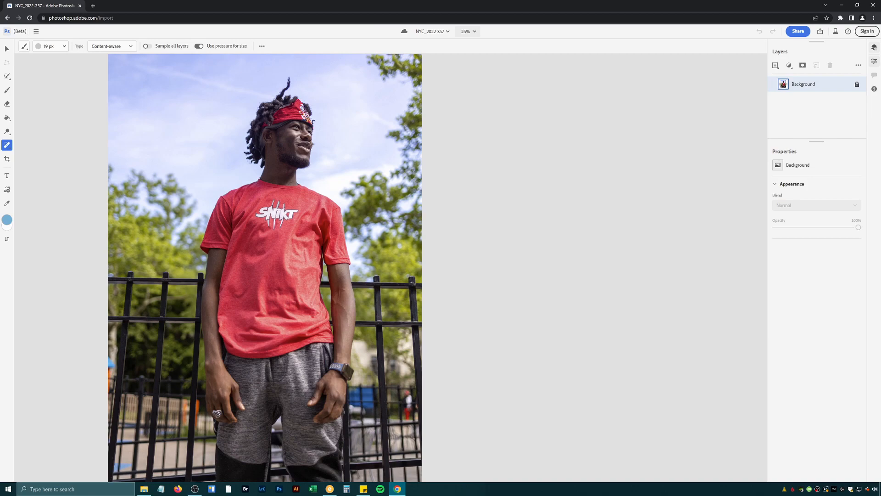
{"action": "scroll", "scroll_direction": "down", "scroll_amount": 3}
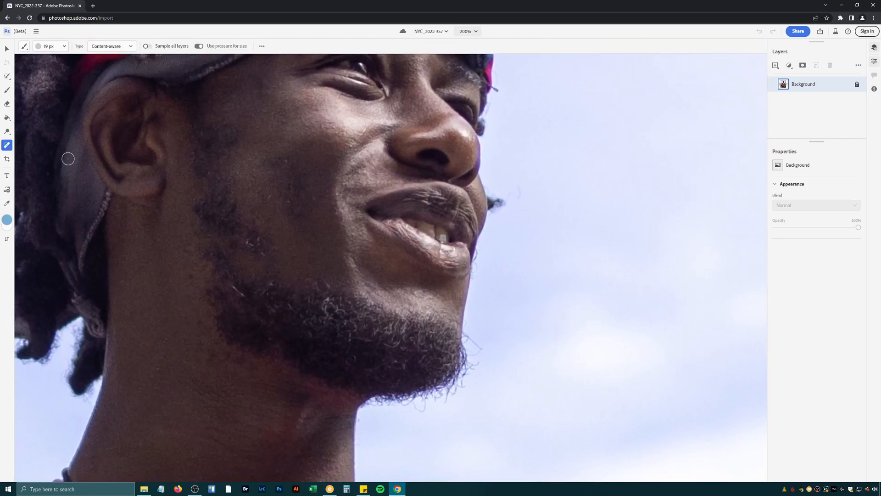
{"action": "left_click", "coordinate": [7, 145]}
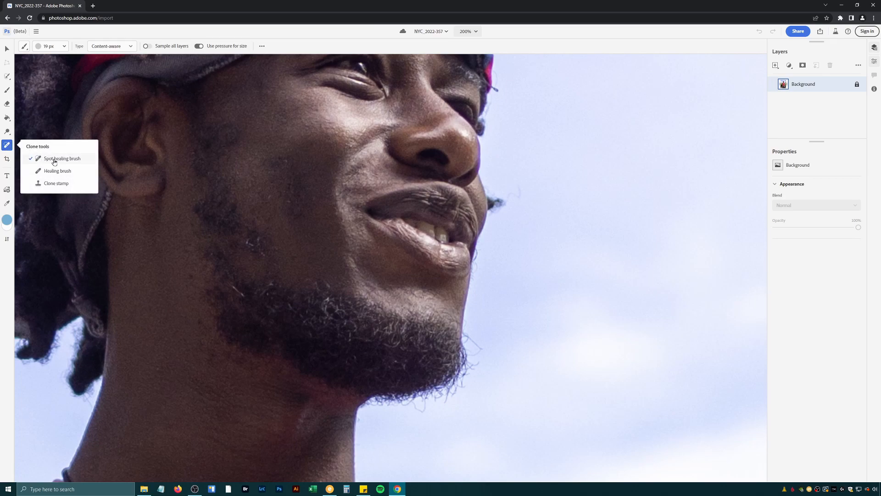
{"action": "left_click", "coordinate": [256, 238]}
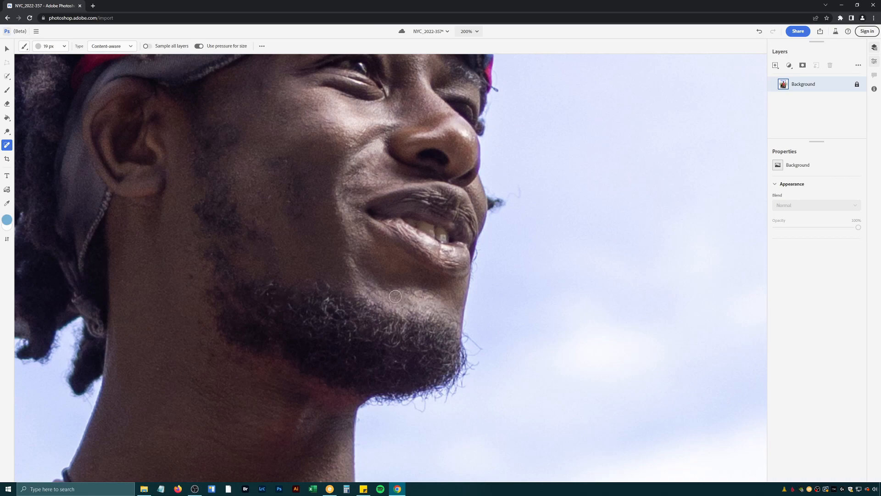
Heal a small spot on the man's chin, then enter crop and rotate mode
{"action": "left_click", "coordinate": [467, 31]}
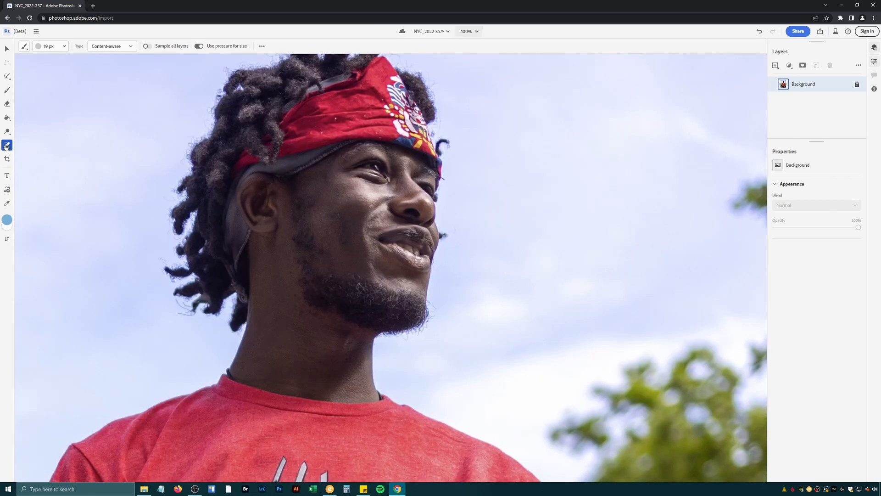
{"action": "left_click", "coordinate": [7, 159]}
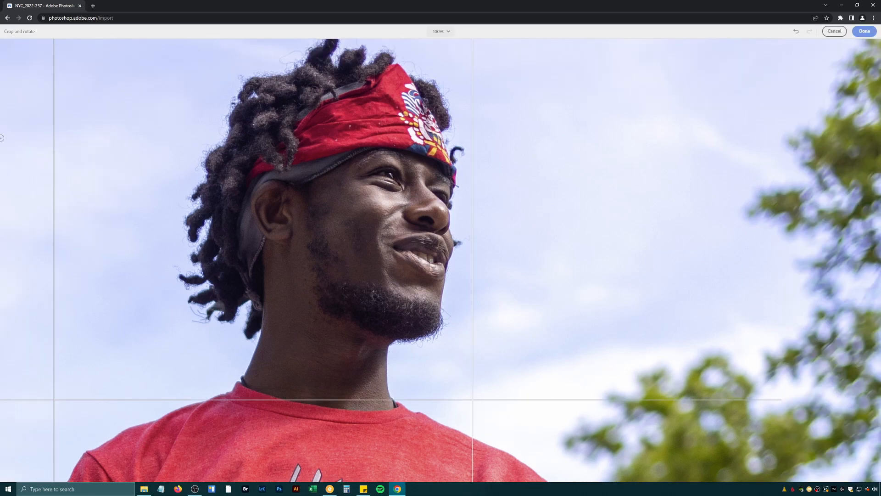
Leave crop mode without cropping and dismiss the file picker without placing an image
{"action": "left_click", "coordinate": [864, 31]}
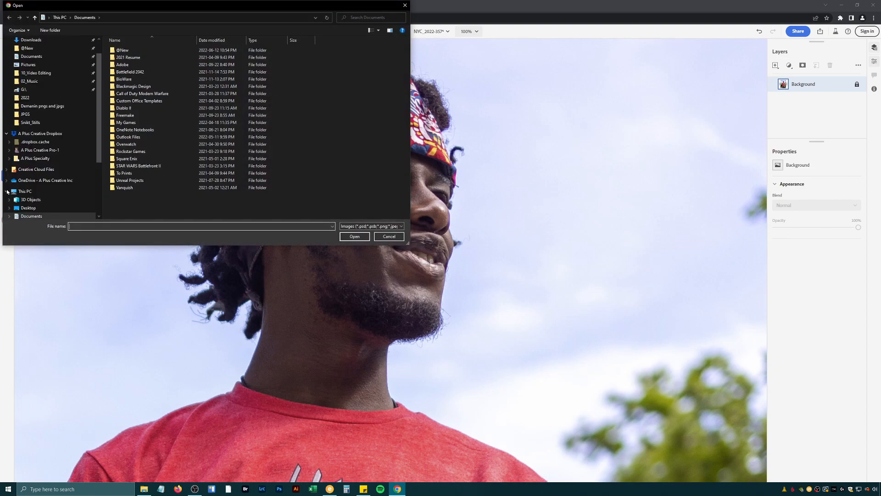
{"action": "left_click", "coordinate": [388, 236]}
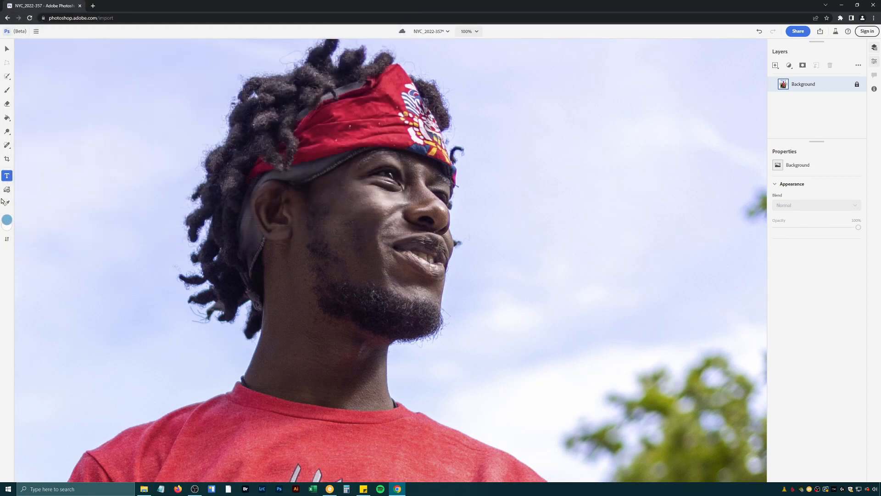
{"action": "mouse_move", "coordinate": [7, 189]}
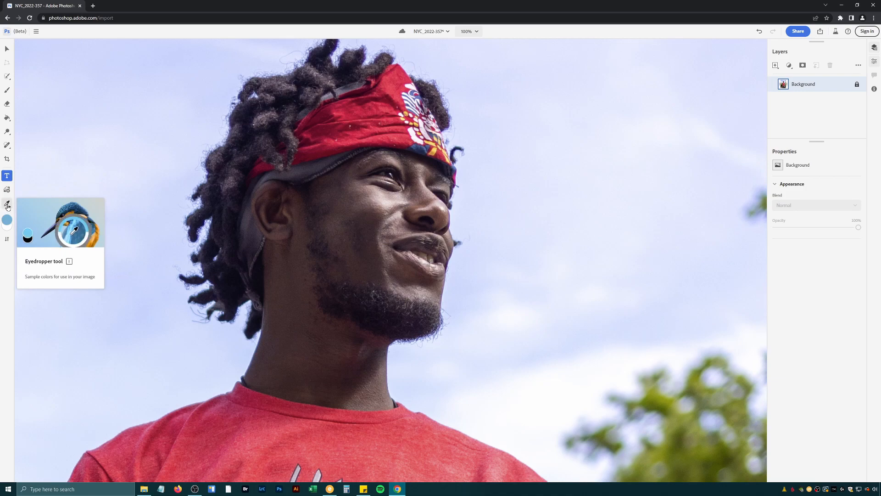
Select the Eyedropper and keep its Sample setting on All layers
{"action": "left_click", "coordinate": [7, 204]}
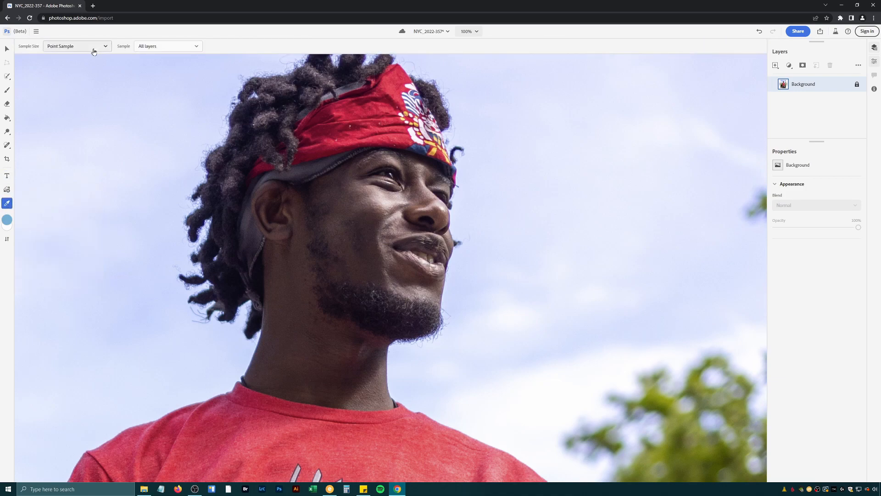
{"action": "left_click", "coordinate": [167, 46]}
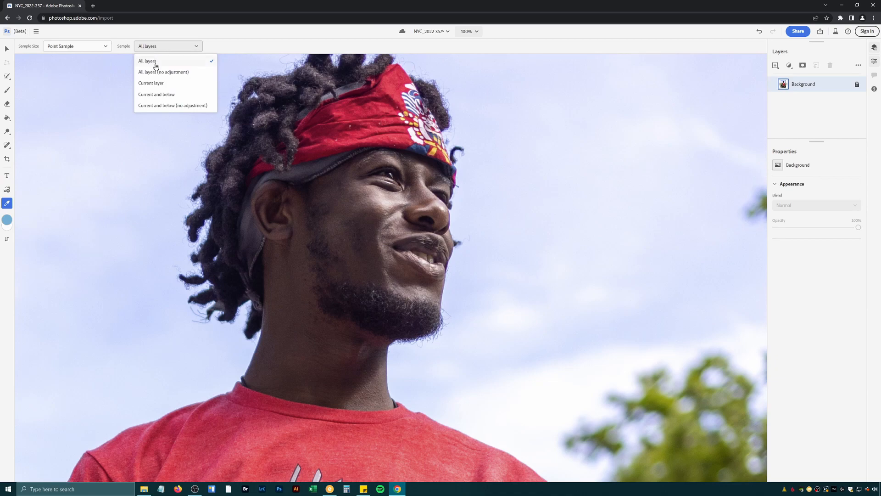
{"action": "left_click", "coordinate": [147, 60]}
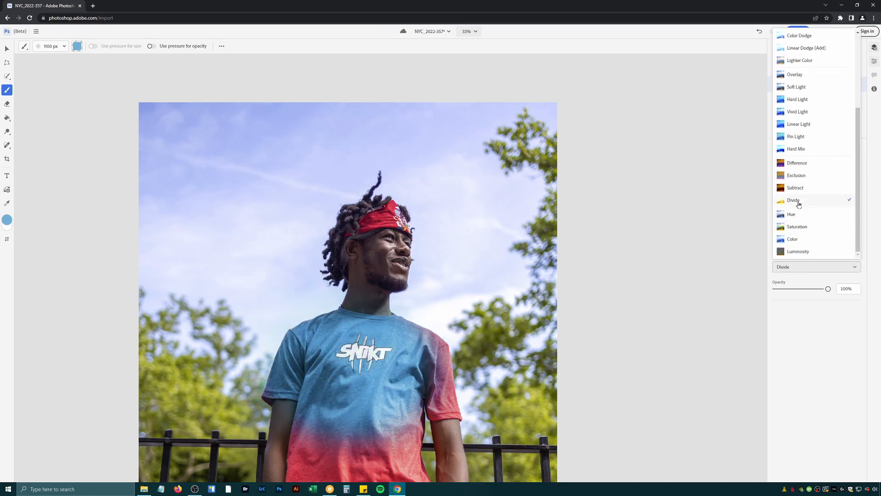
Set Layer 1's blend mode to Color so the red shirt appears blue
{"action": "left_click", "coordinate": [792, 239]}
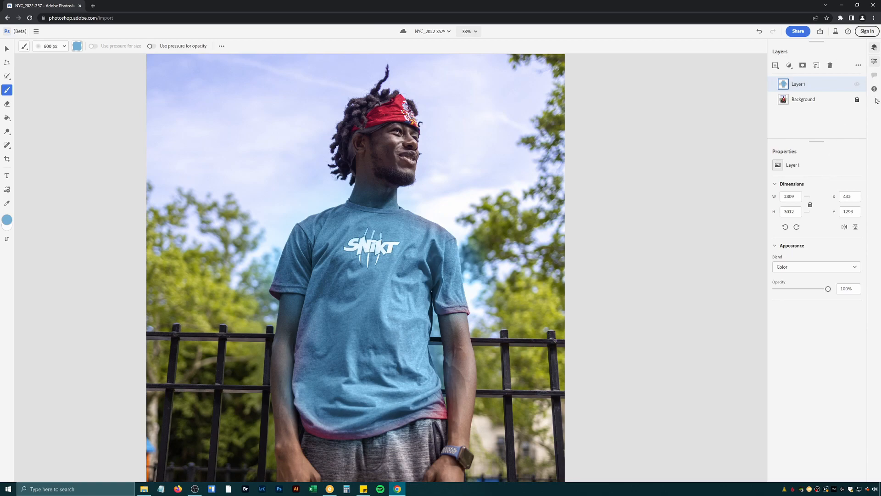
Reduce the Brush size to 250 px and click on the pasteboard, leaving the blue shirt unchanged
{"action": "left_click", "coordinate": [875, 61]}
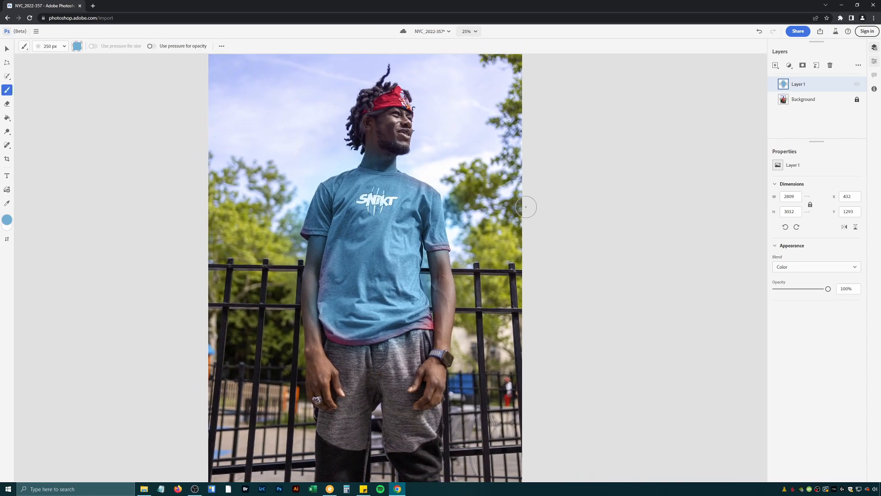
{"action": "mouse_move", "coordinate": [186, 145]}
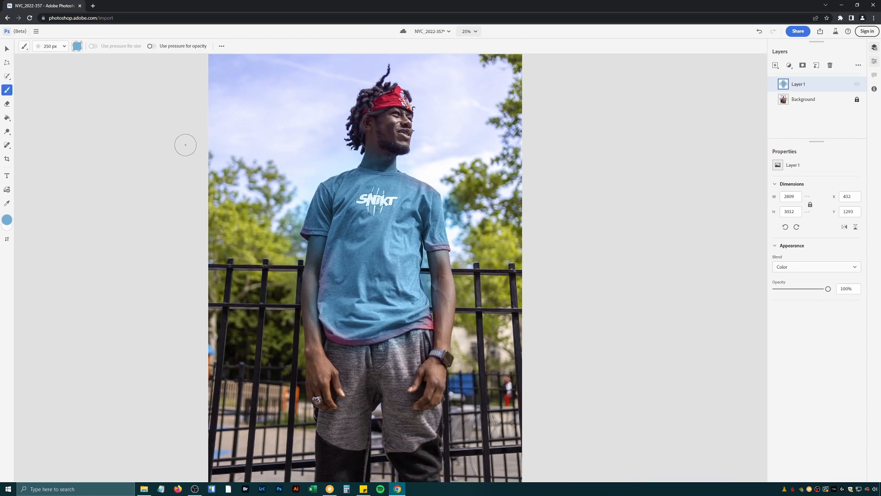
{"action": "mouse_move", "coordinate": [133, 92]}
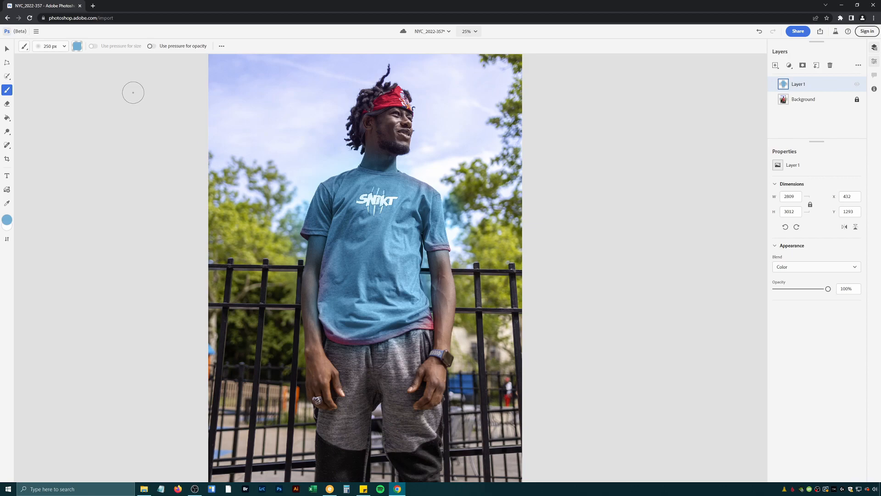
{"action": "mouse_move", "coordinate": [123, 119]}
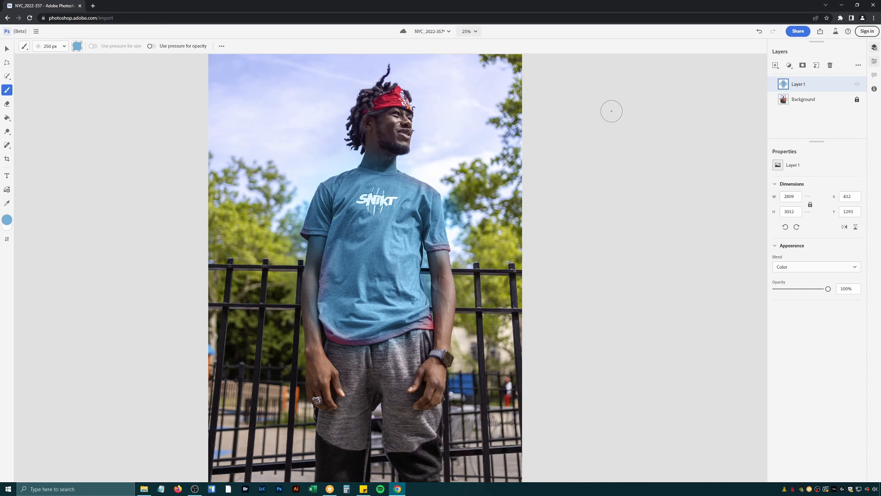
{"action": "left_click", "coordinate": [836, 31]}
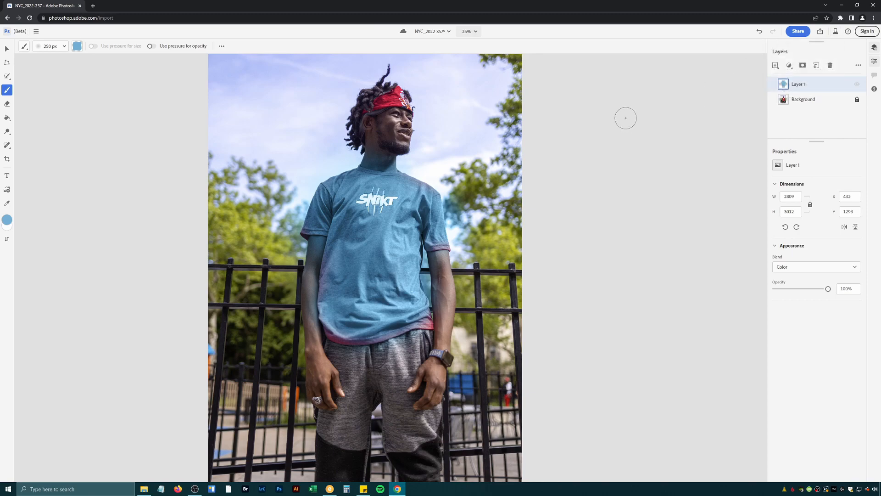
{"action": "mouse_move", "coordinate": [611, 122]}
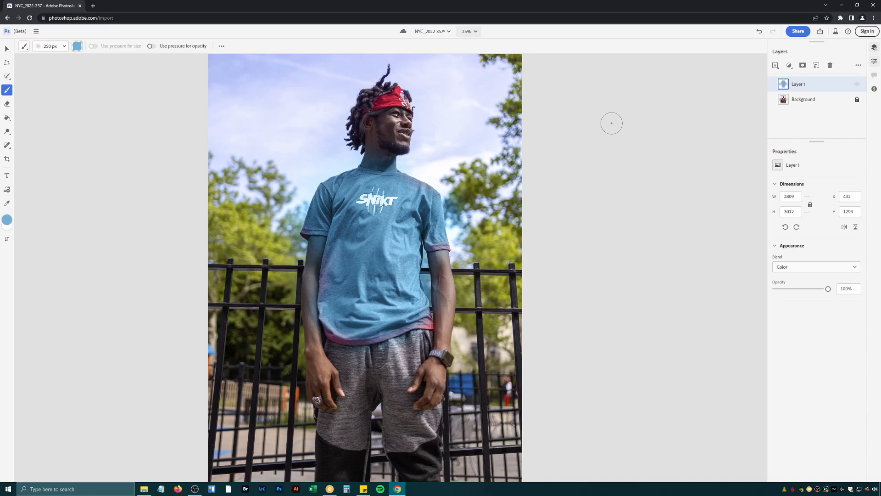